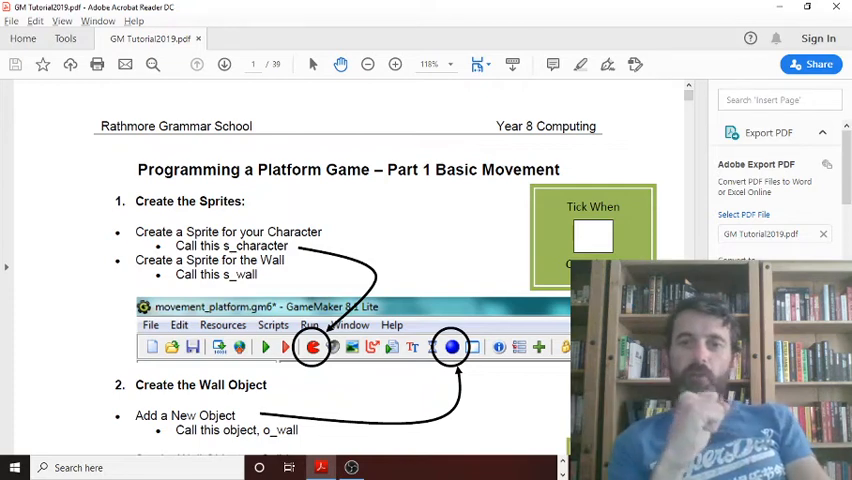
- Switch from the tutorial PDF to the GameSprites File Explorer window via the task switcher
key("alt+tab")
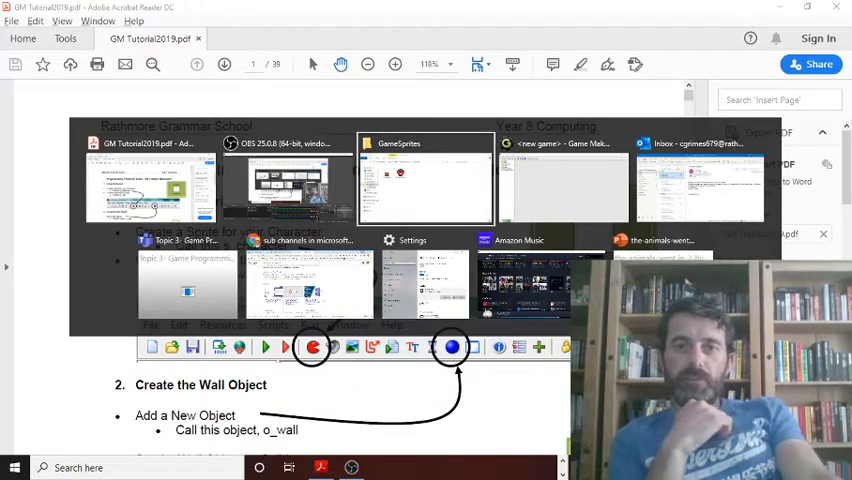
left_click(424, 180)
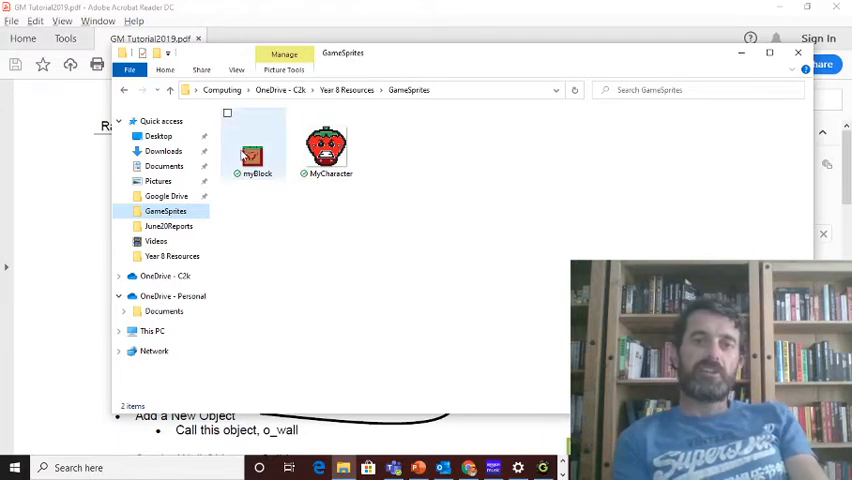
- Select the MyCharacter strawberry image in GameSprites to check its size
left_click(326, 144)
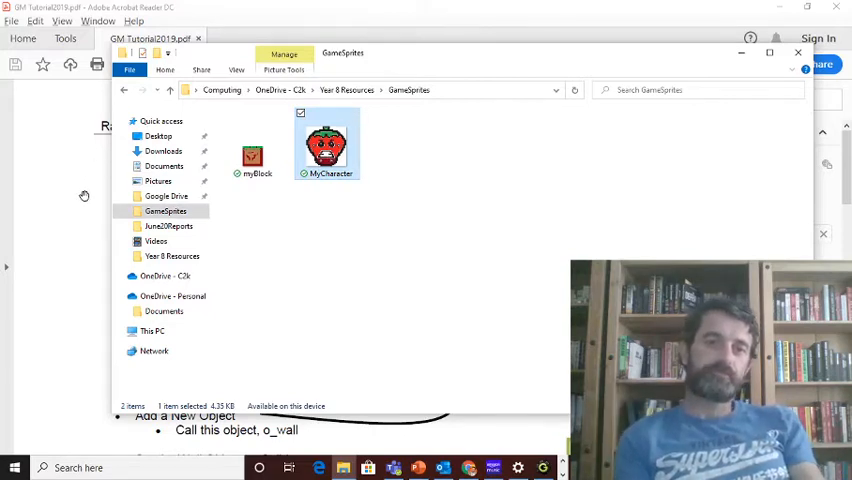
left_click(796, 52)
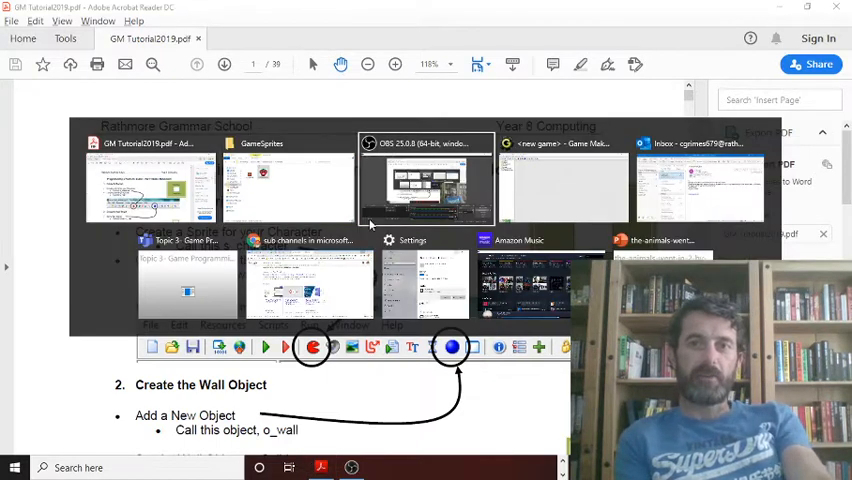
- Return to GameMaker and switch the project into Advanced Mode from the File menu
left_click(564, 180)
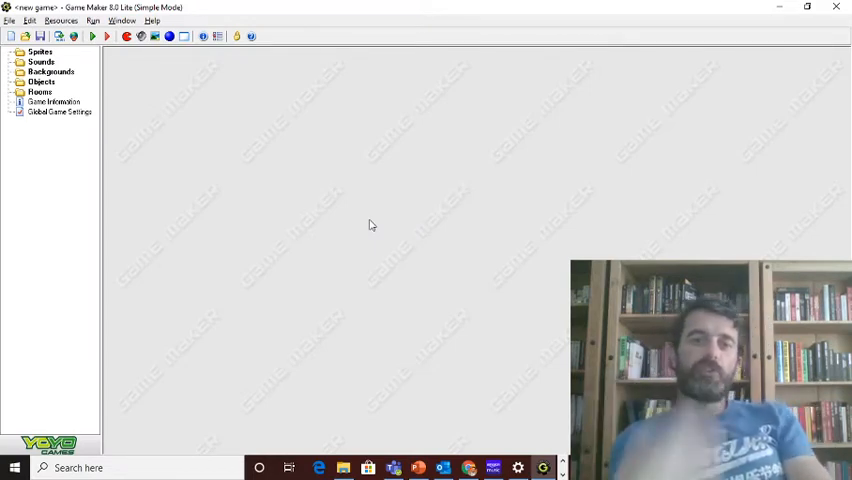
left_click(8, 20)
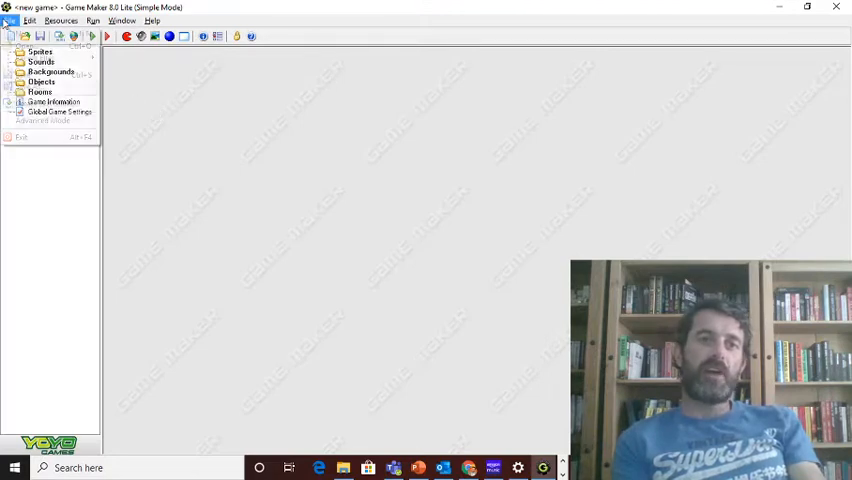
left_click(8, 20)
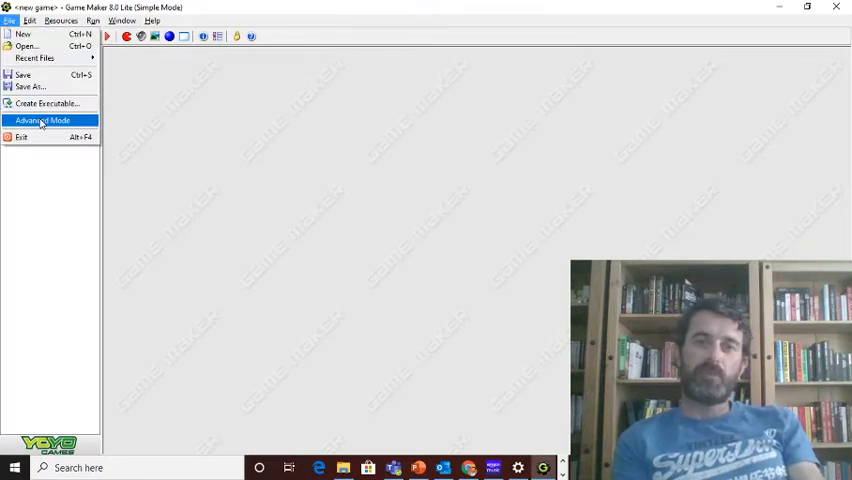
left_click(42, 120)
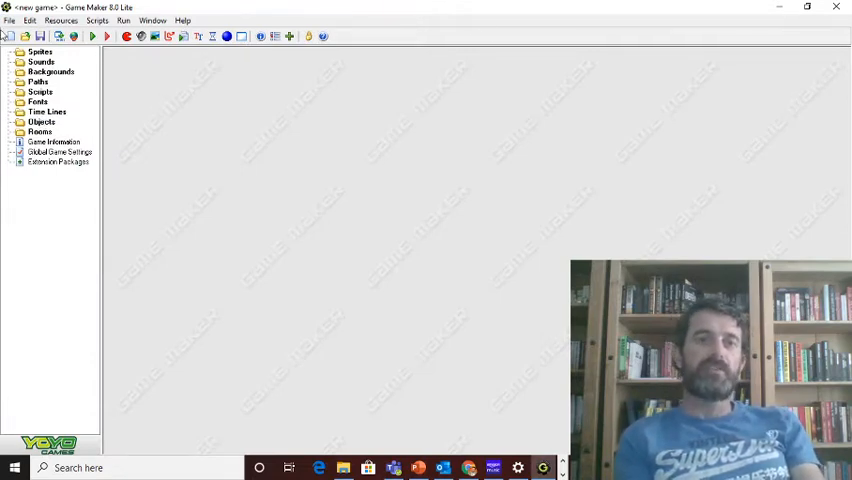
- Save the game as lesson1 in OneDrive's Year 8 Resources folder
left_click(8, 20)
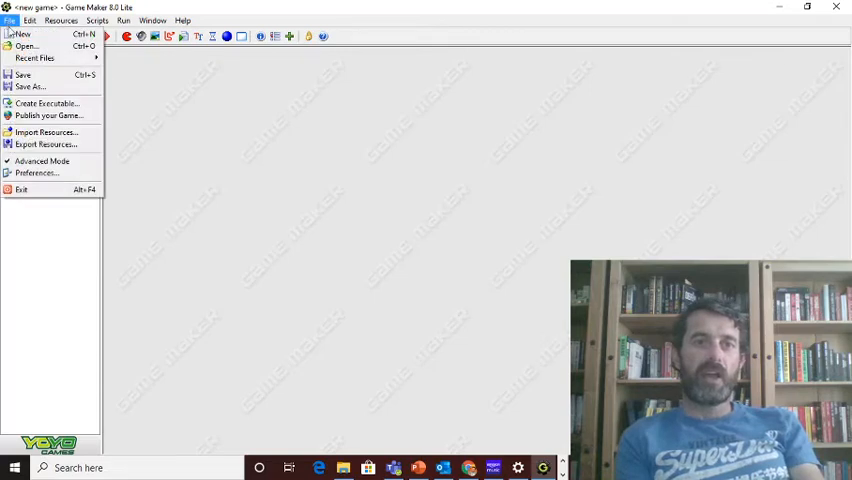
left_click(28, 86)
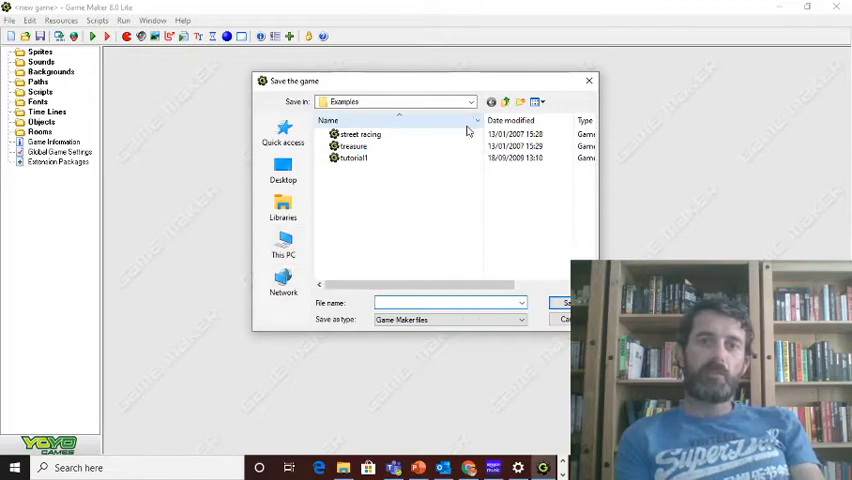
left_click(472, 100)
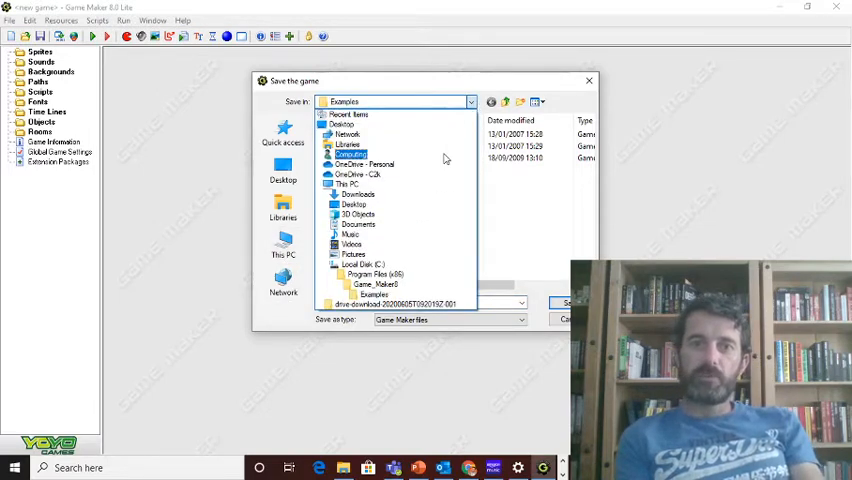
mouse_move(456, 156)
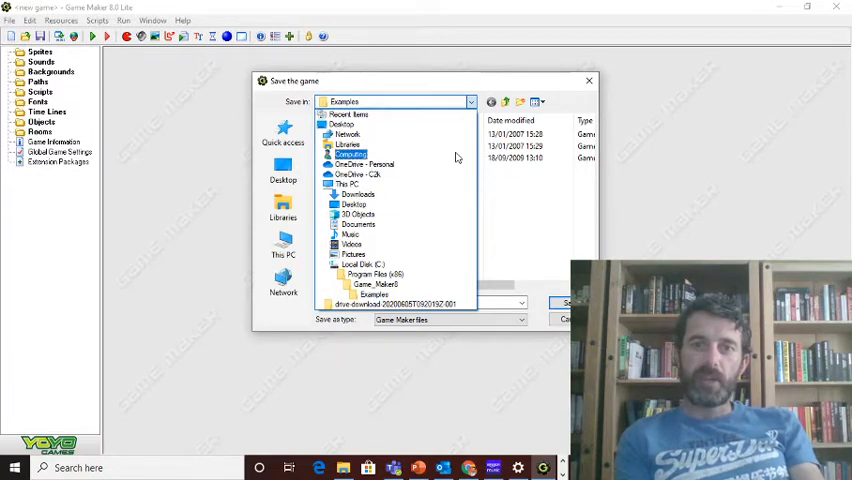
left_click(356, 174)
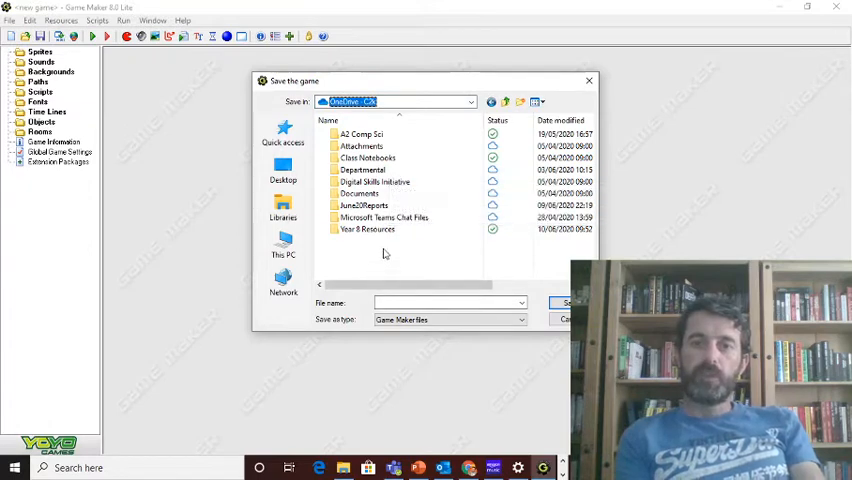
double_click(368, 228)
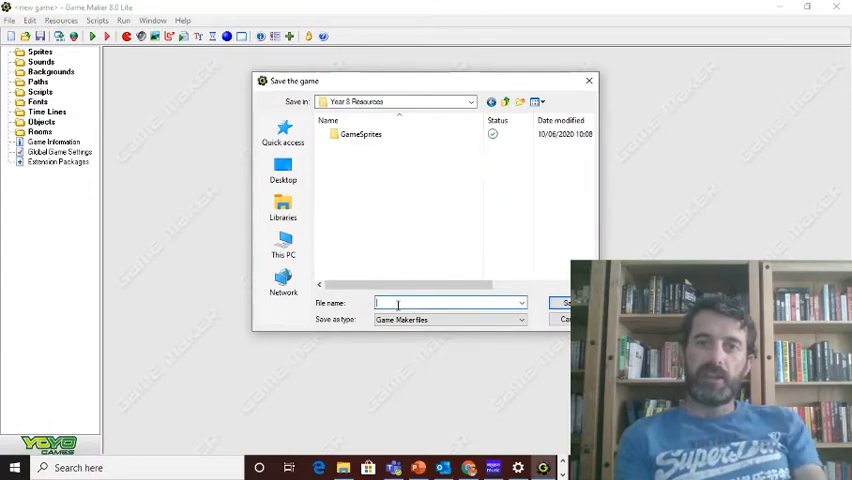
type("lesson1")
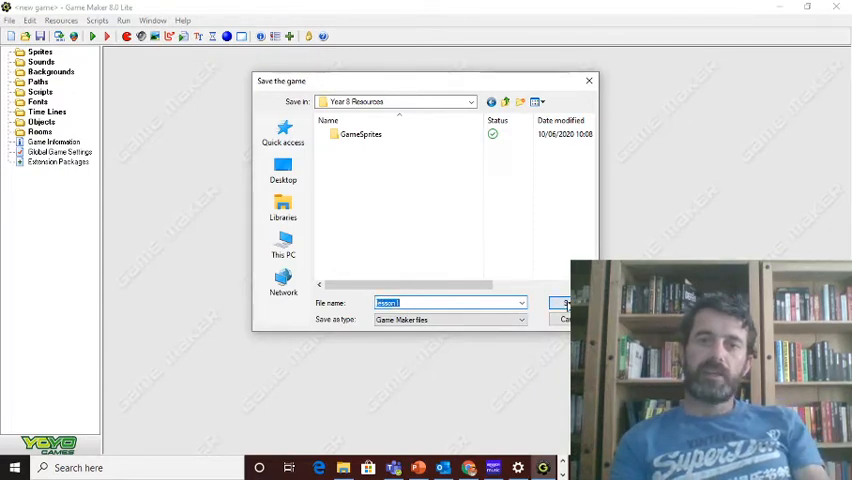
left_click(566, 304)
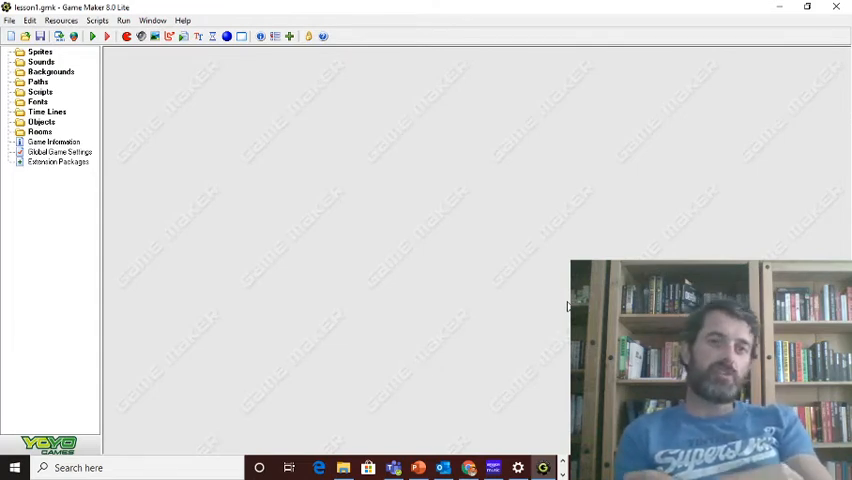
mouse_move(312, 174)
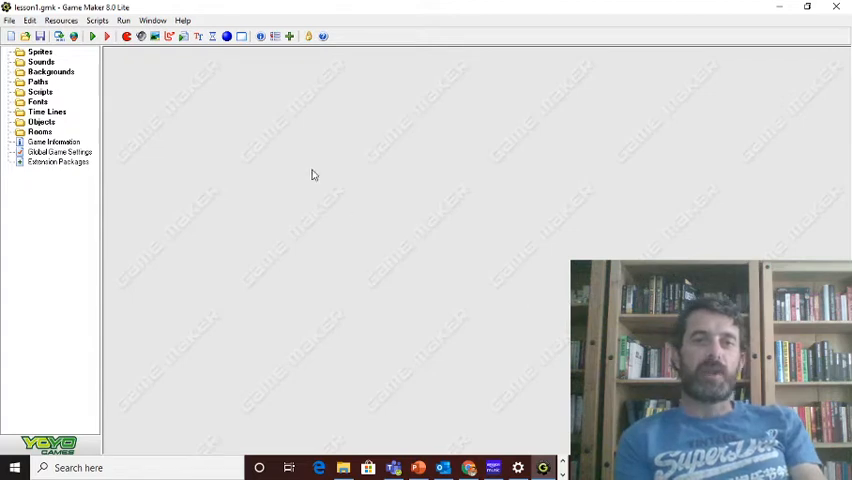
mouse_move(126, 36)
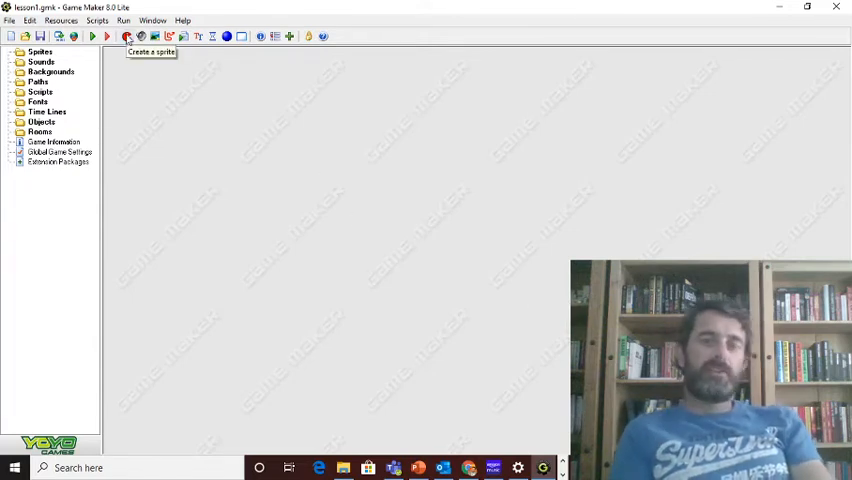
- Create a new sprite and start loading an image, browsing from This PC
left_click(126, 36)
type("spr_char")
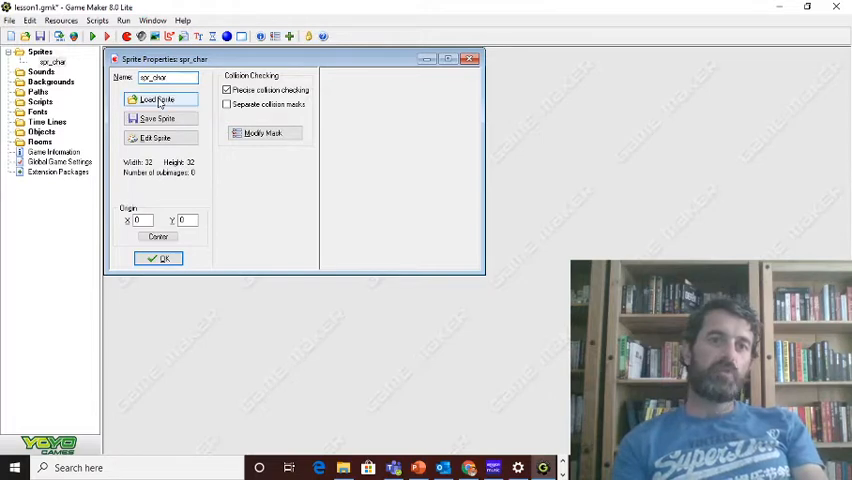
left_click(156, 100)
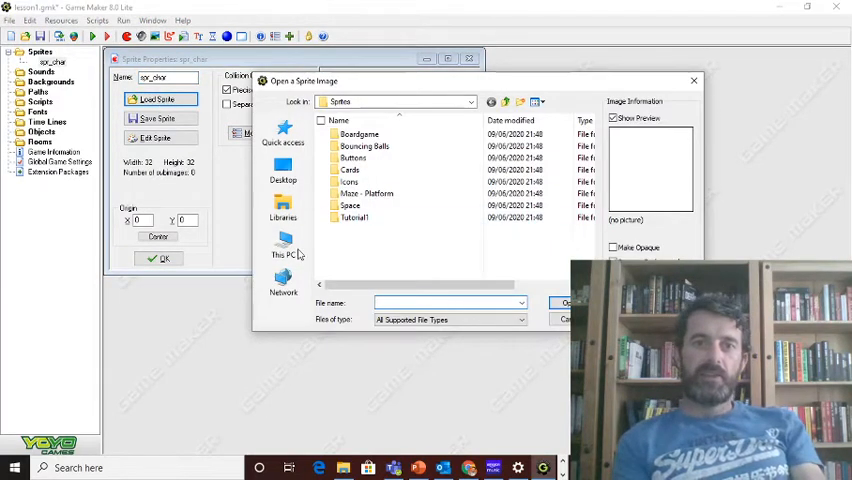
left_click(284, 248)
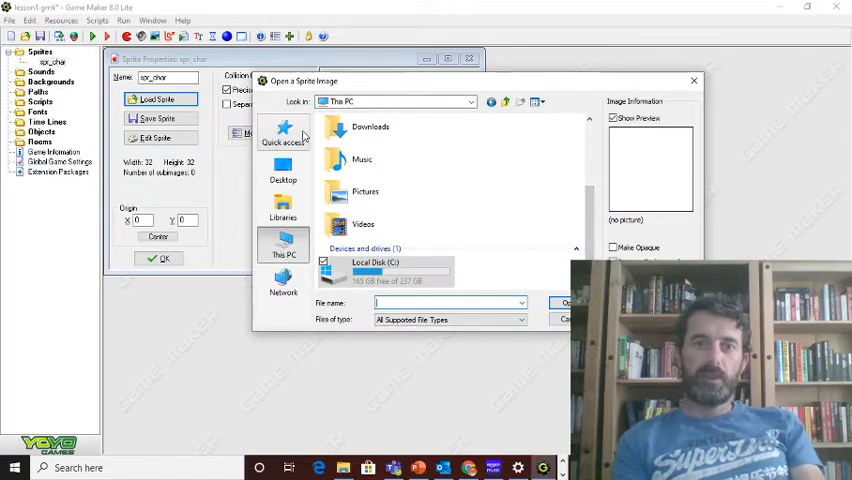
mouse_move(464, 116)
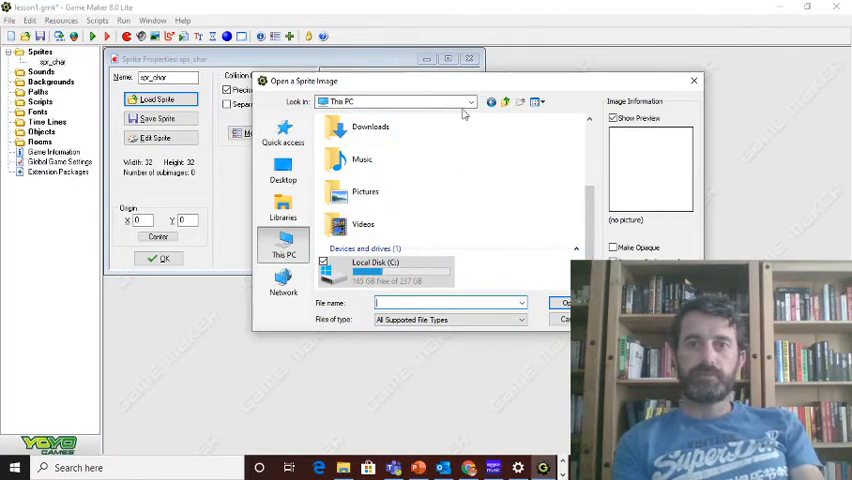
left_click(470, 100)
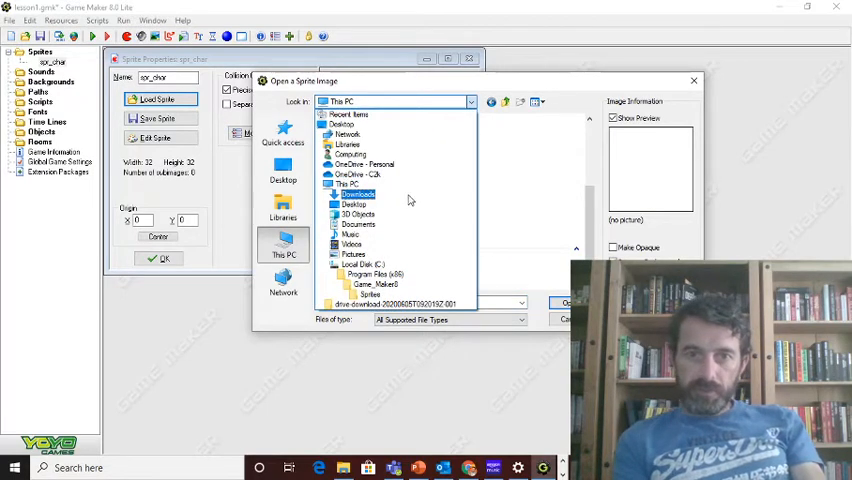
- Load the MyCharacter strawberry image from Year 8 Resources > GameSprites into the sprite
left_click(368, 174)
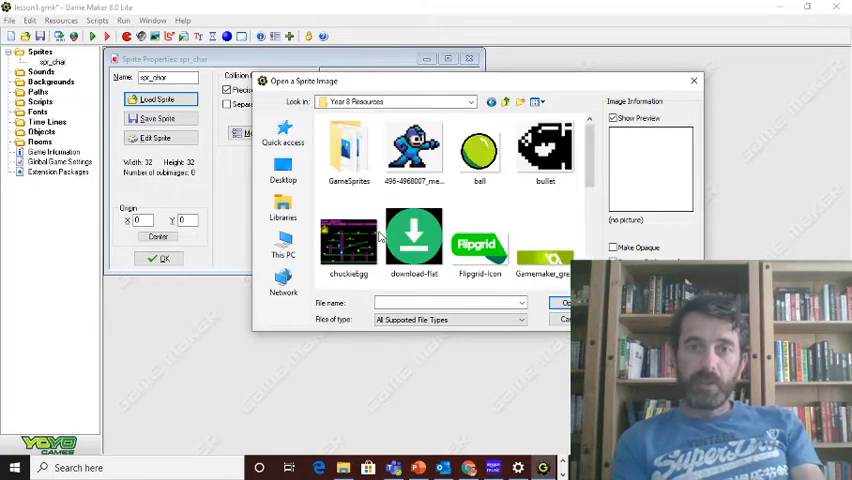
double_click(348, 150)
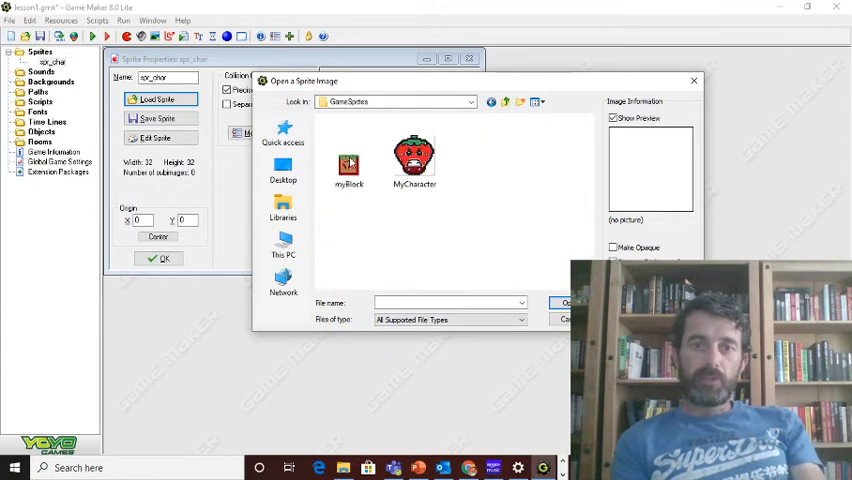
left_click(414, 160)
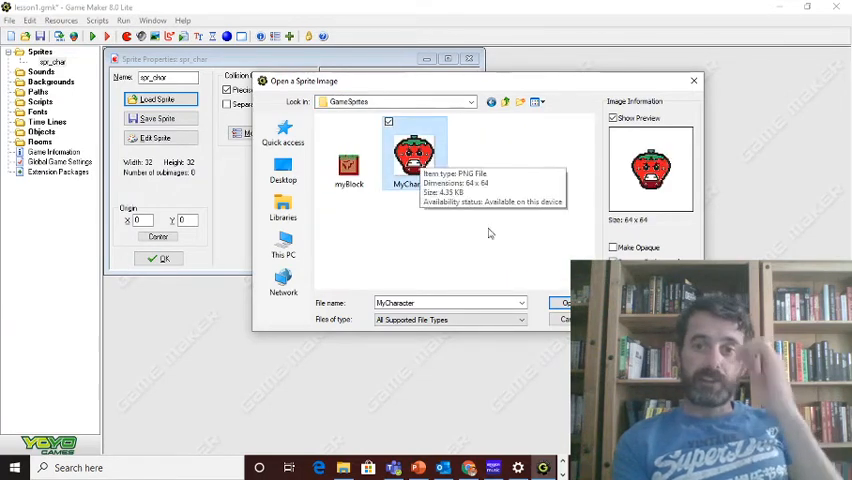
left_click(564, 304)
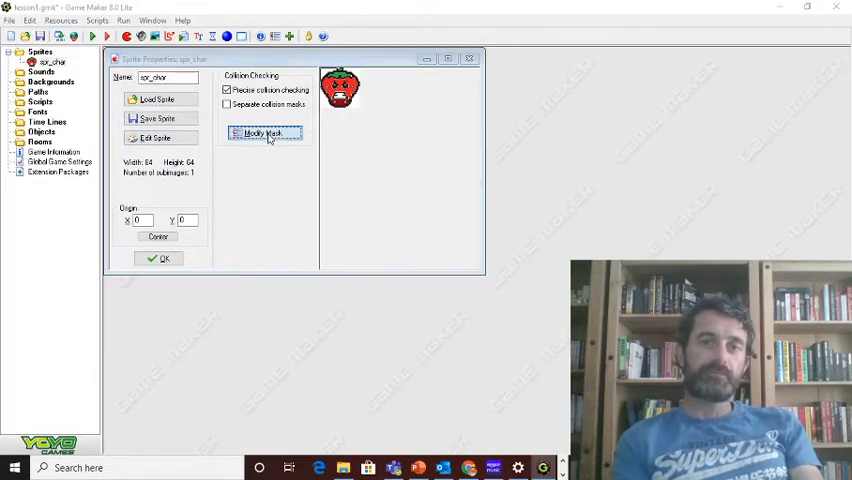
- Adjust spr_char's collision mask and confirm the sprite with OK
left_click(264, 132)
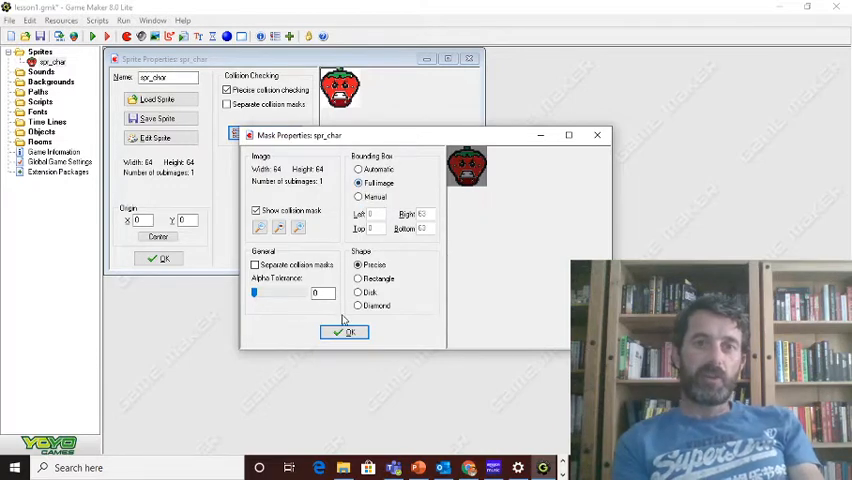
left_click(348, 332)
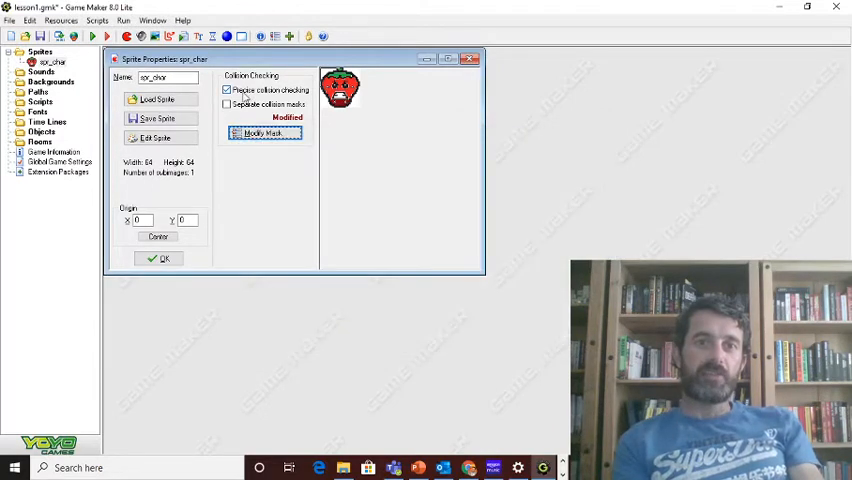
mouse_move(250, 96)
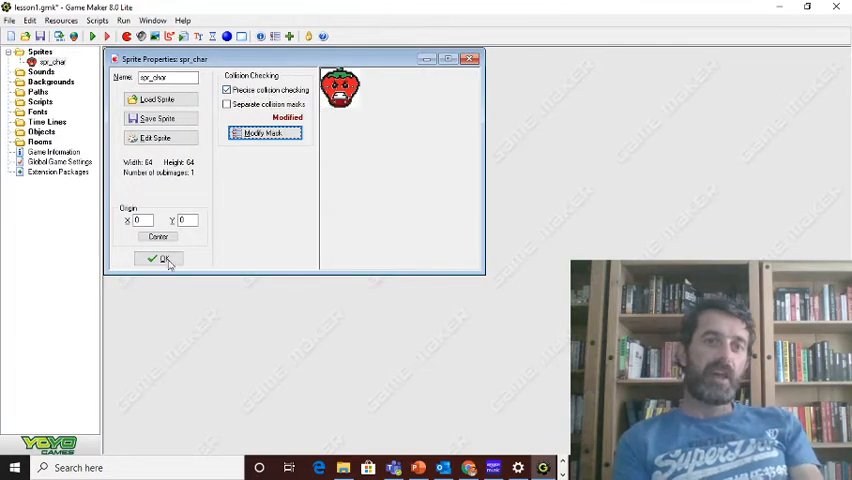
left_click(158, 260)
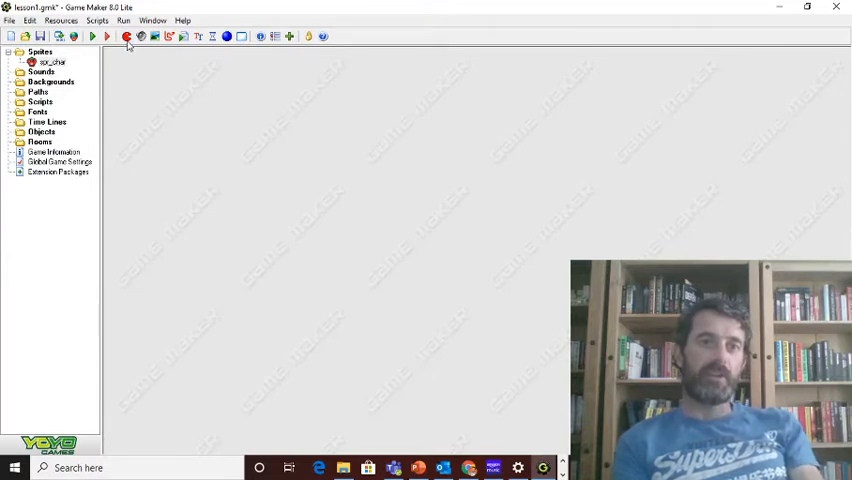
- Create sprite spr_wall, load the wall block image and adjust its collision mask
left_click(128, 36)
type("spr_")
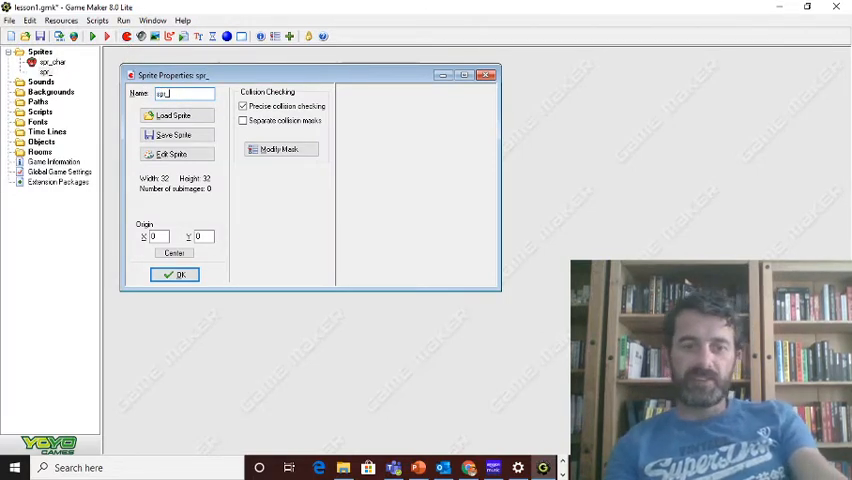
type("wall")
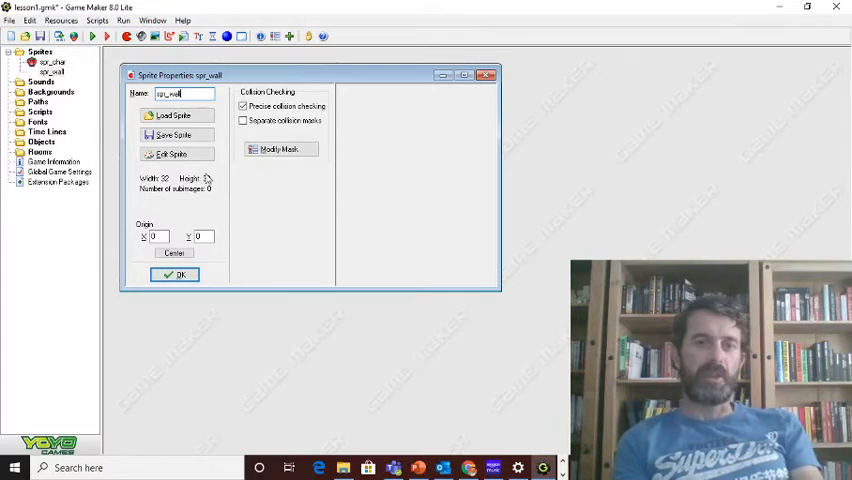
left_click(172, 116)
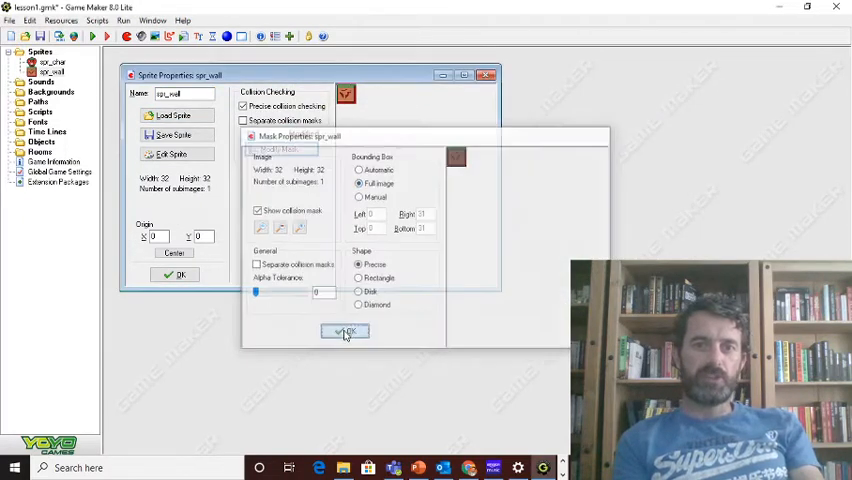
left_click(344, 332)
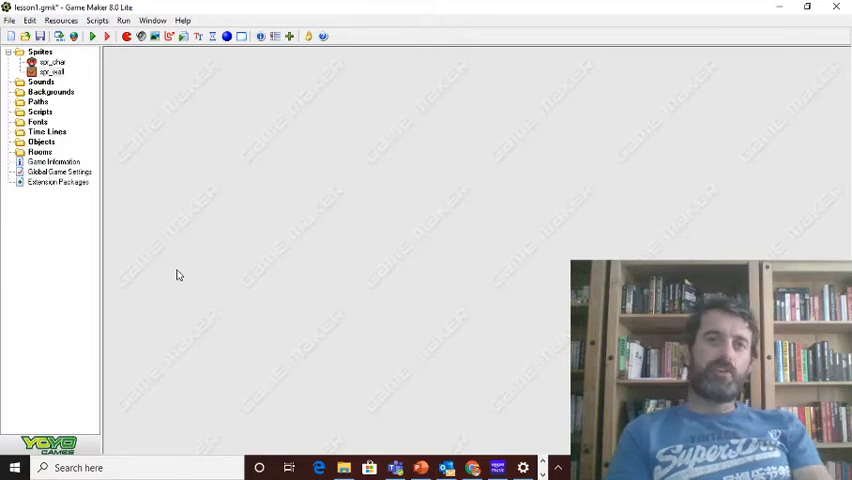
mouse_move(230, 44)
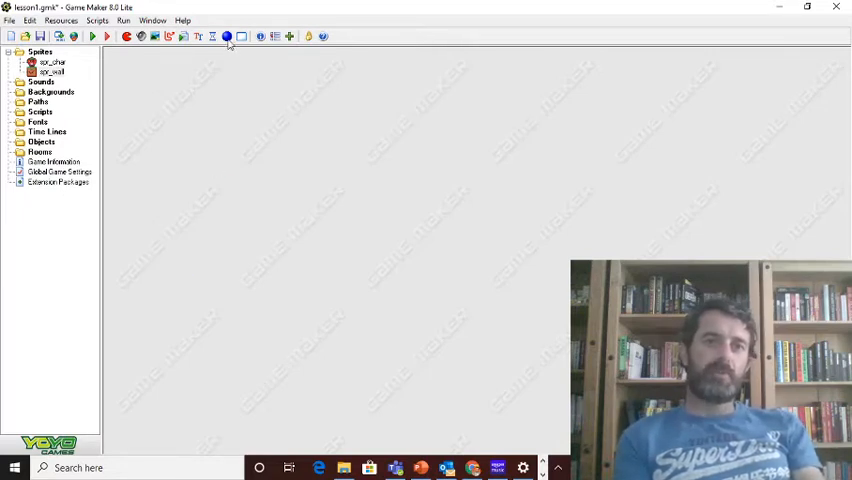
mouse_move(228, 36)
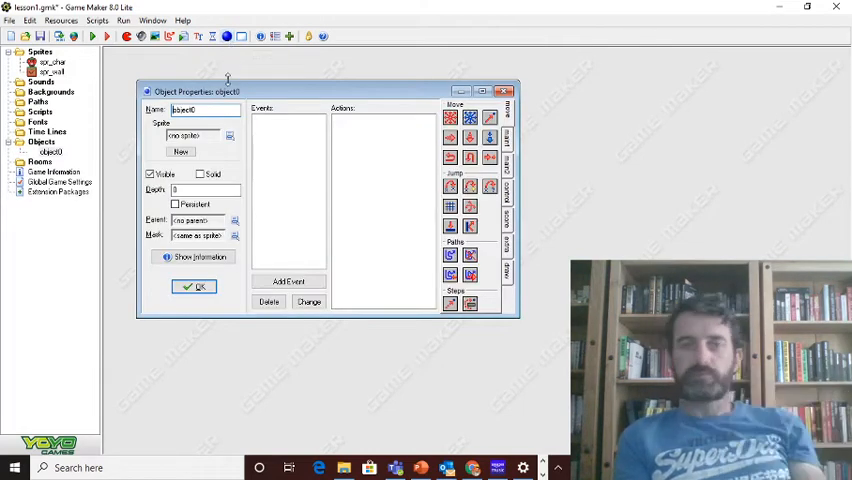
- Rename the new object obj_char and assign it the spr_char sprite
triple_click(196, 108)
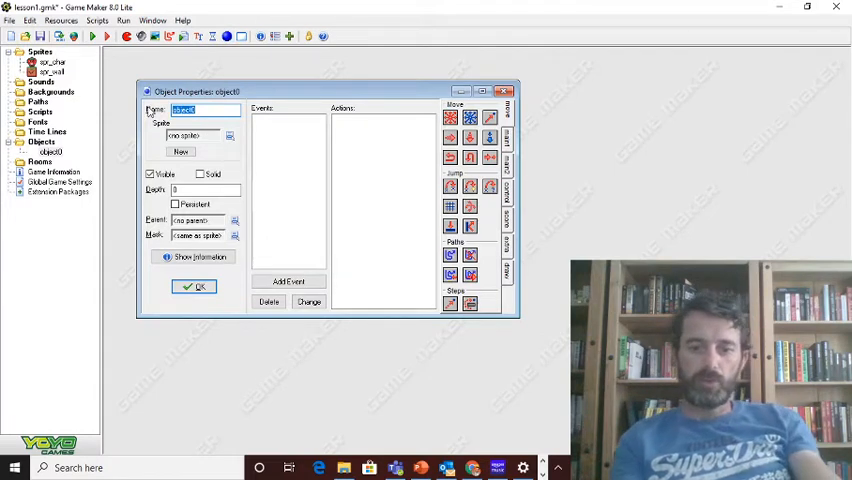
type("obj")
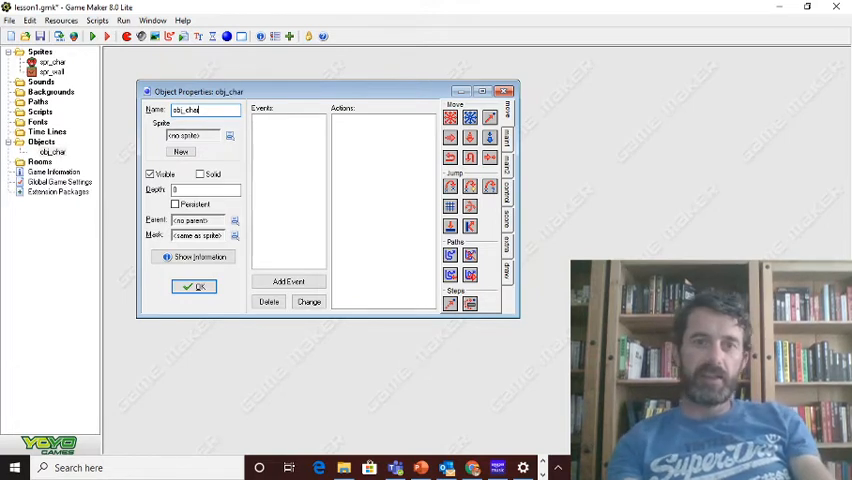
mouse_move(268, 170)
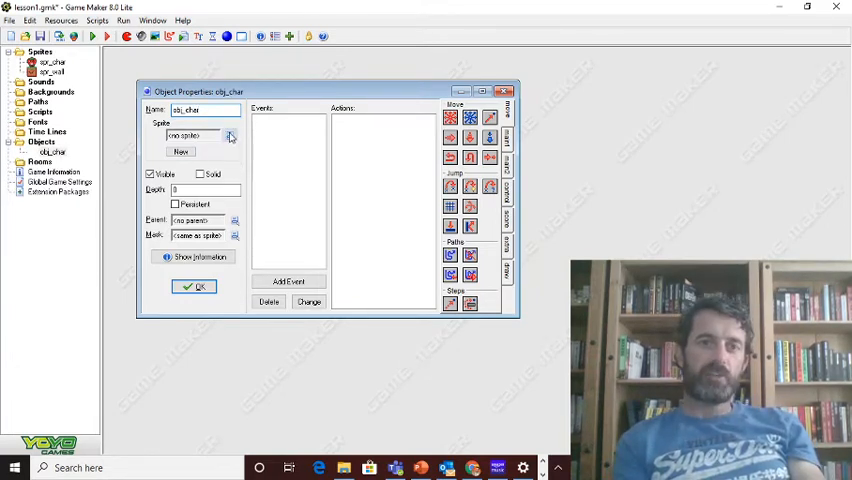
left_click(230, 136)
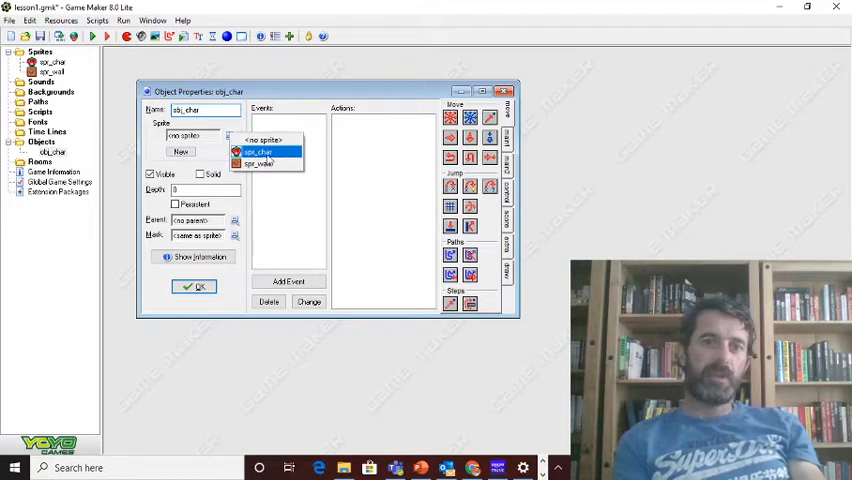
left_click(258, 152)
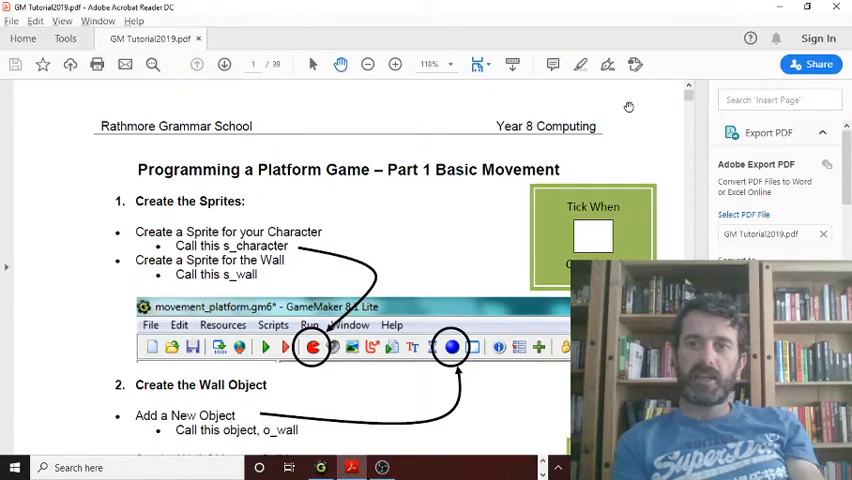
- Scroll the tutorial to the Create the Wall Object and Character Object sections
scroll("down", 3)
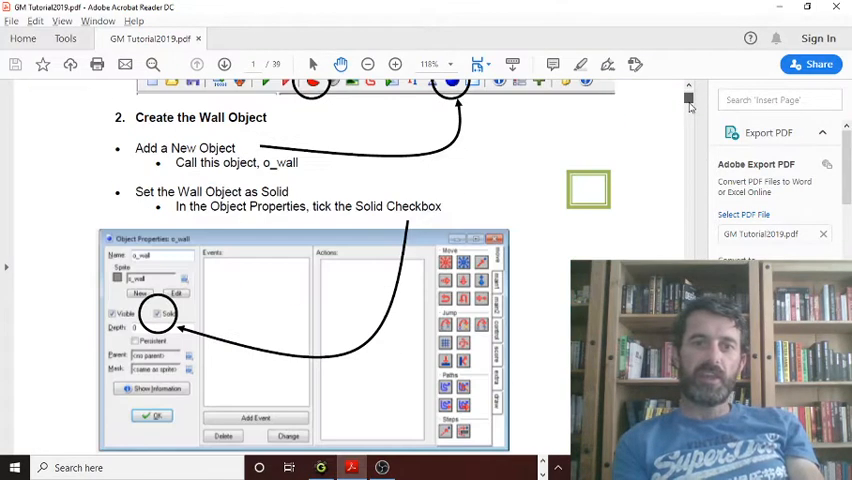
scroll("down", 3)
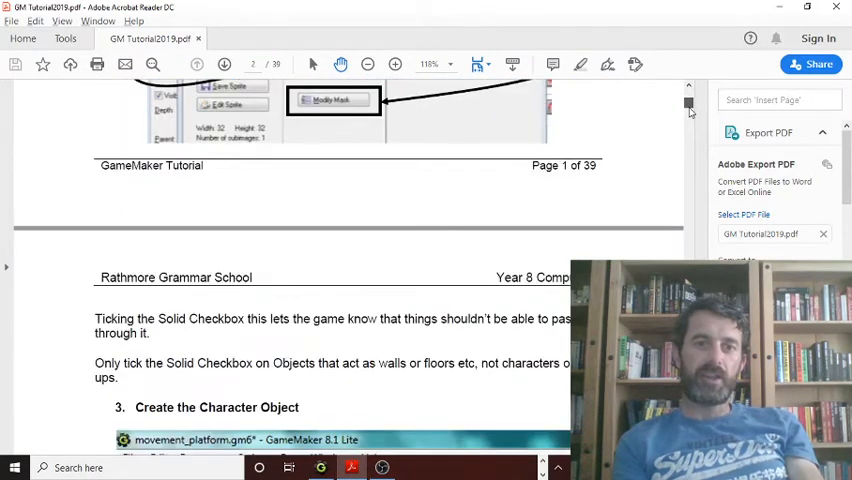
scroll("up", 3)
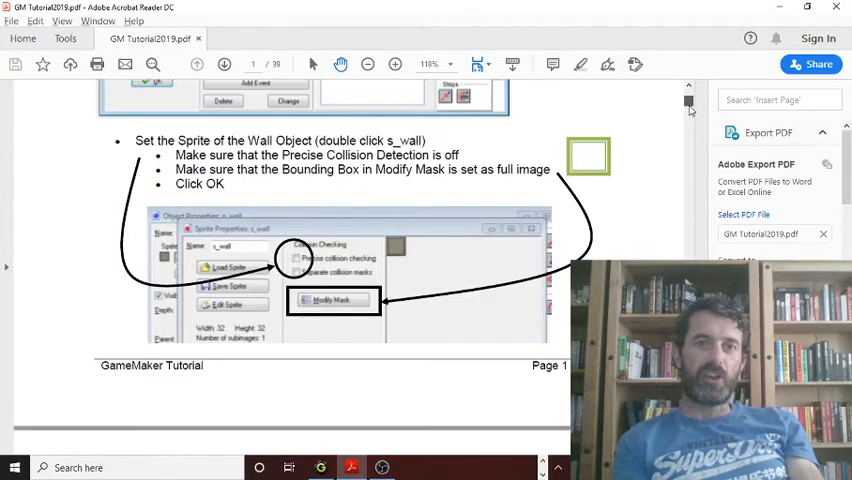
scroll("down", 3)
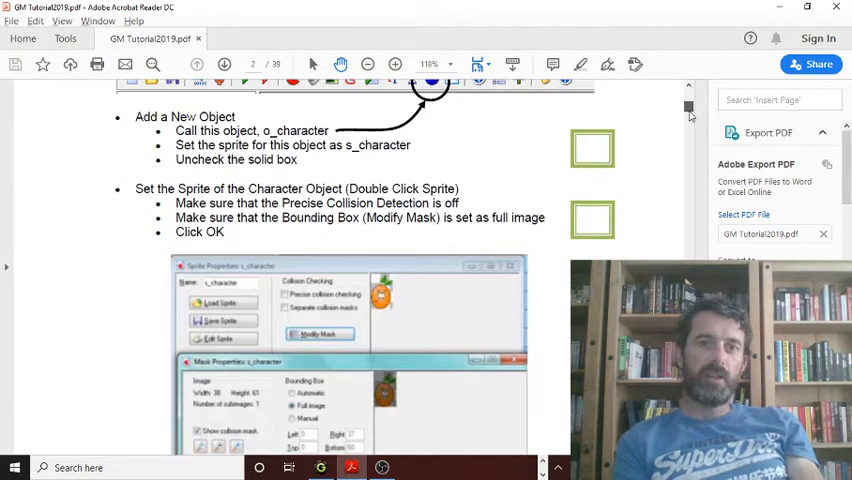
scroll("down", 3)
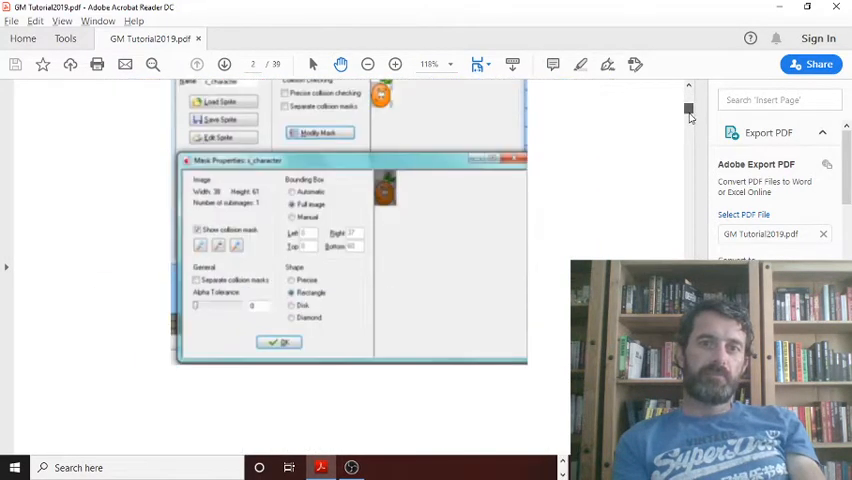
scroll("down", 3)
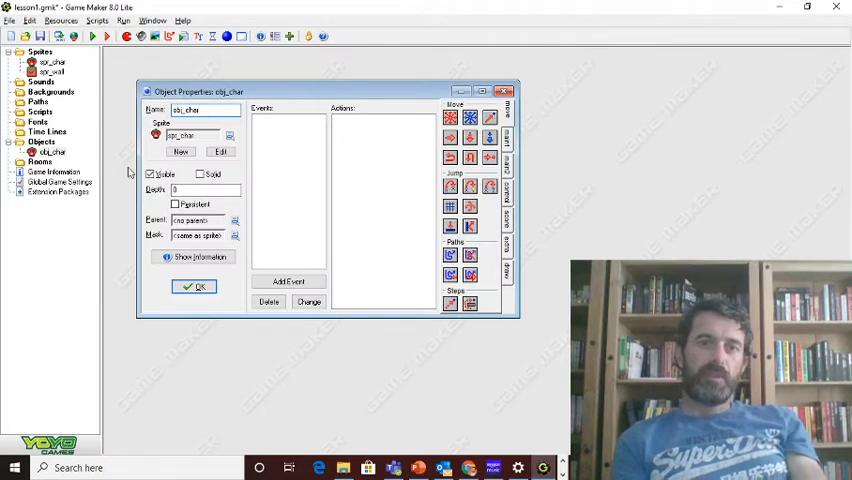
mouse_move(252, 172)
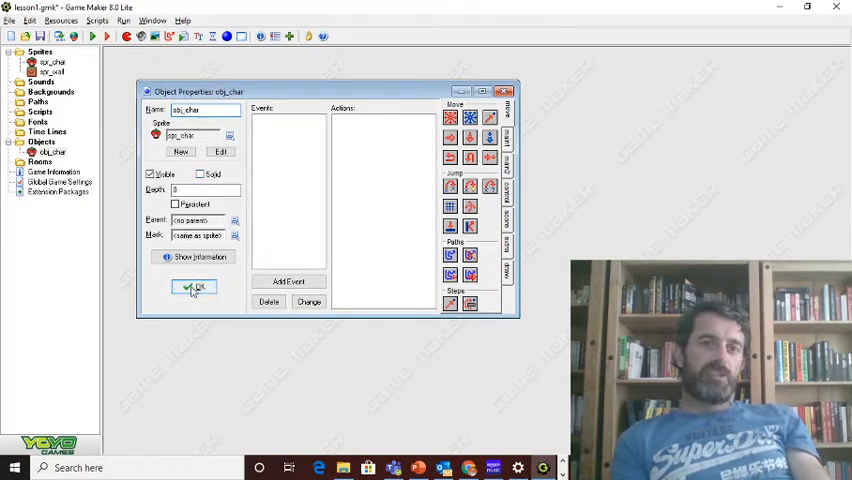
- Confirm obj_char with OK and create a second, still-unnamed object
left_click(194, 288)
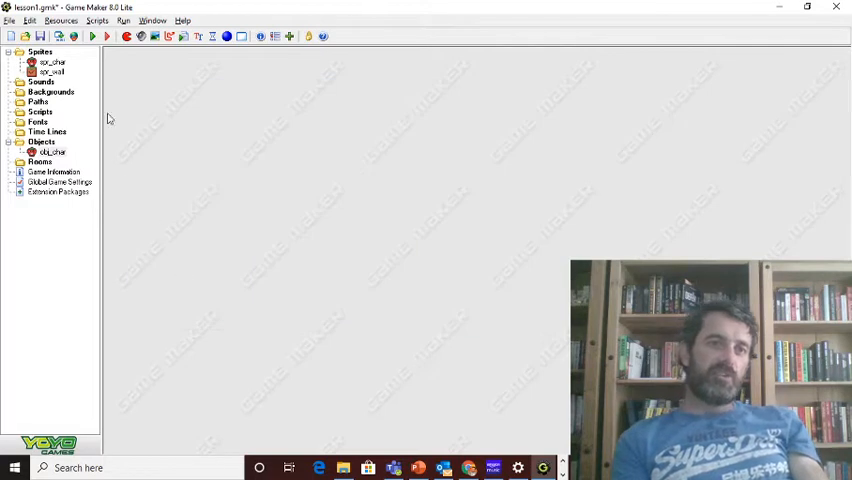
left_click(50, 64)
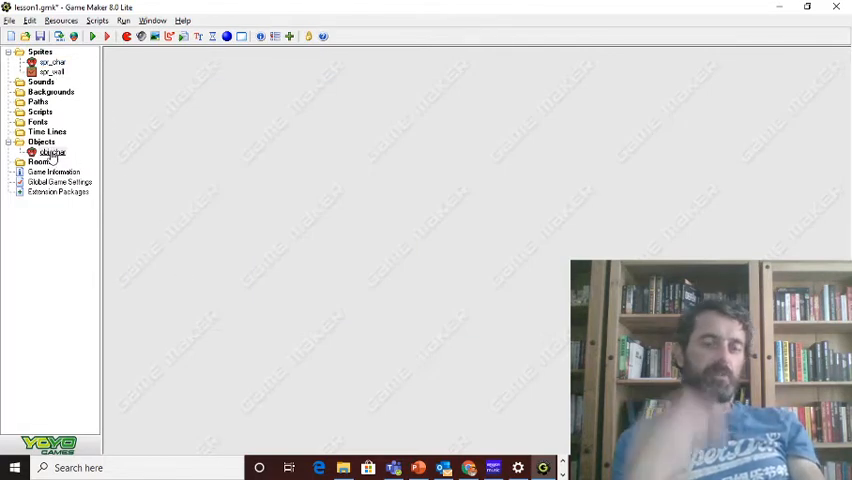
double_click(52, 152)
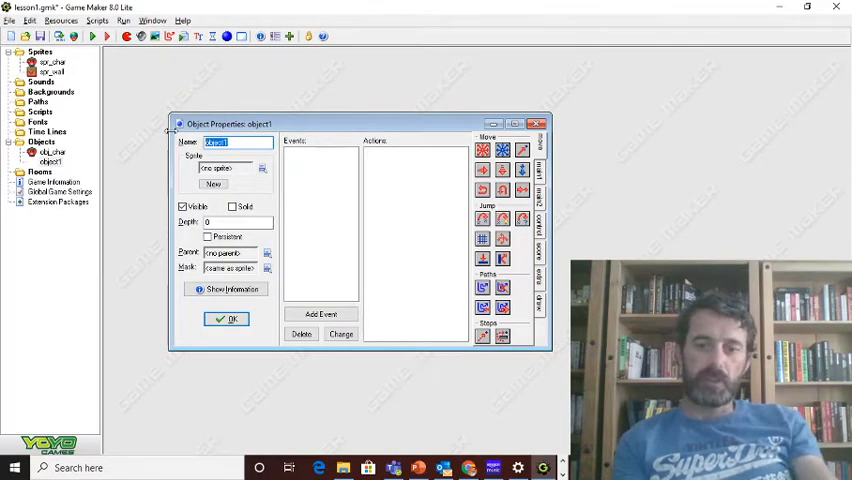
- Name the object obj_wall, give it the spr_wall sprite and confirm its settings
type("obj_wall")
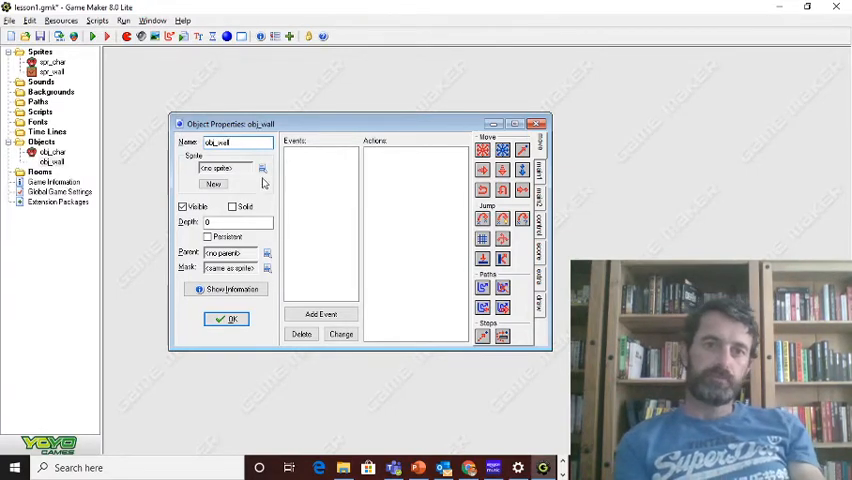
left_click(262, 168)
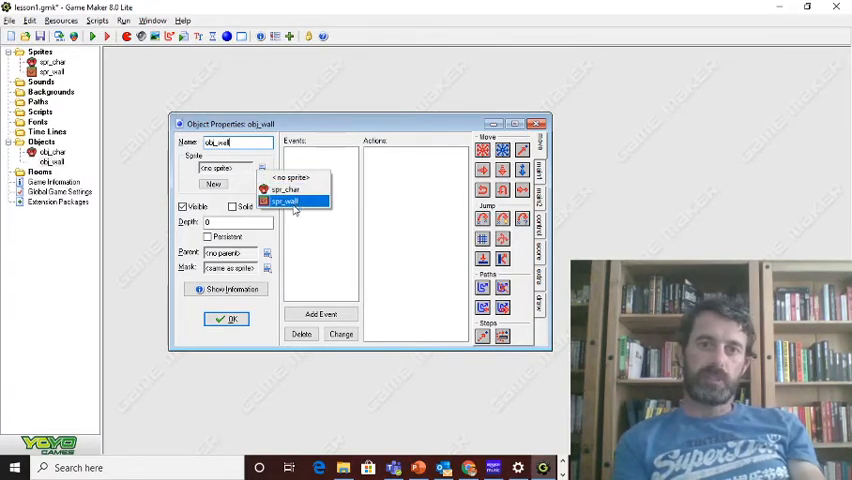
left_click(284, 200)
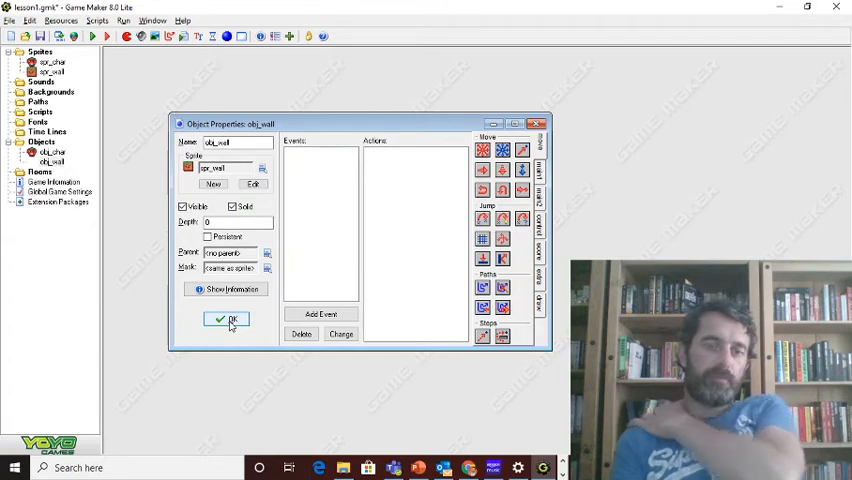
left_click(224, 320)
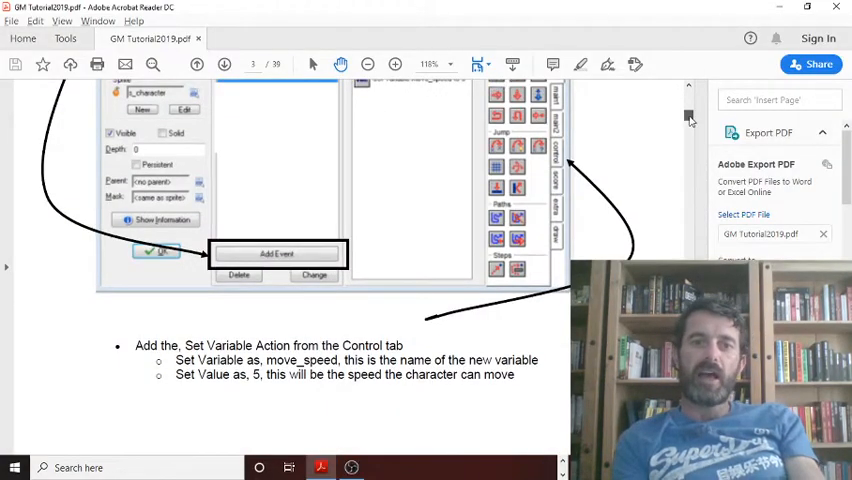
- Scroll the tutorial PDF to the Add Event and Set Variable instructions
scroll("up", 3)
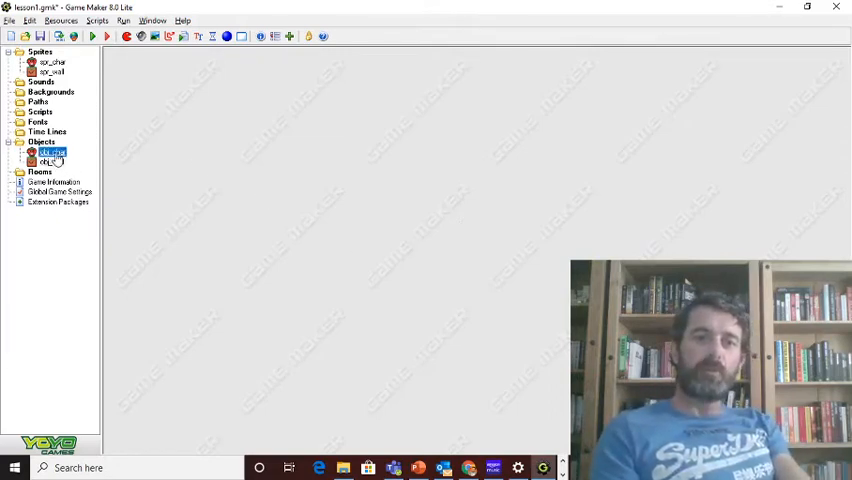
- Open obj_char's properties and start adding a Create event to it
double_click(52, 152)
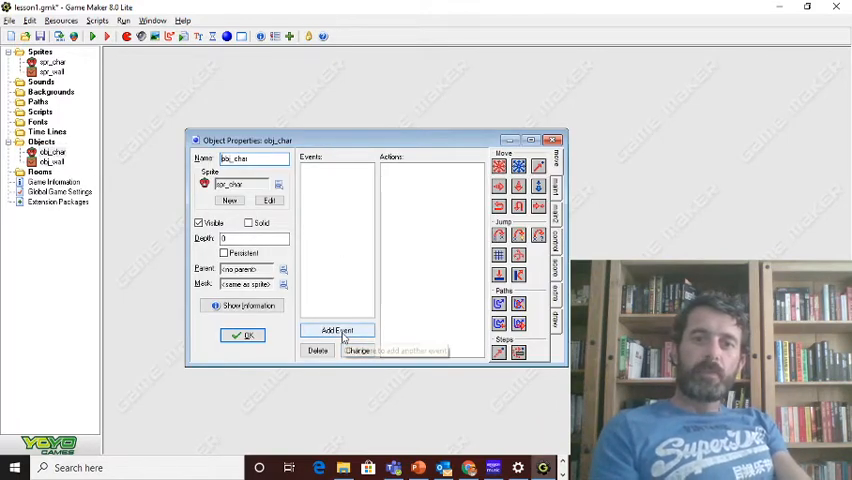
left_click(336, 330)
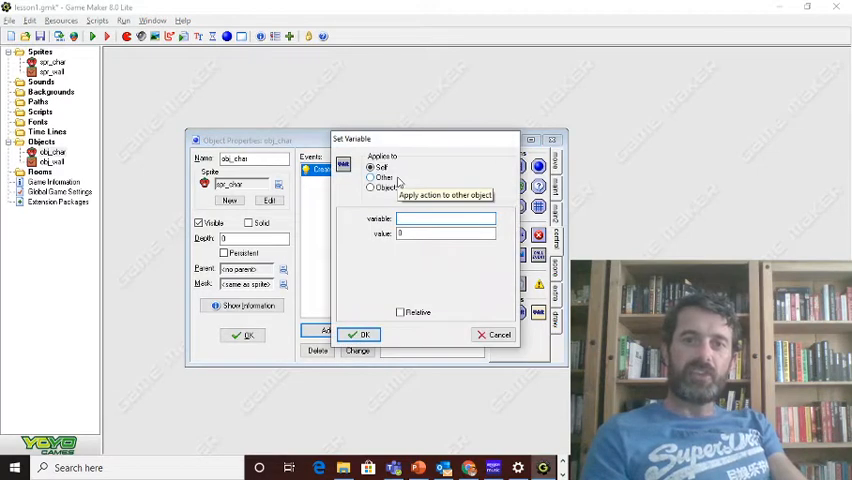
mouse_move(436, 180)
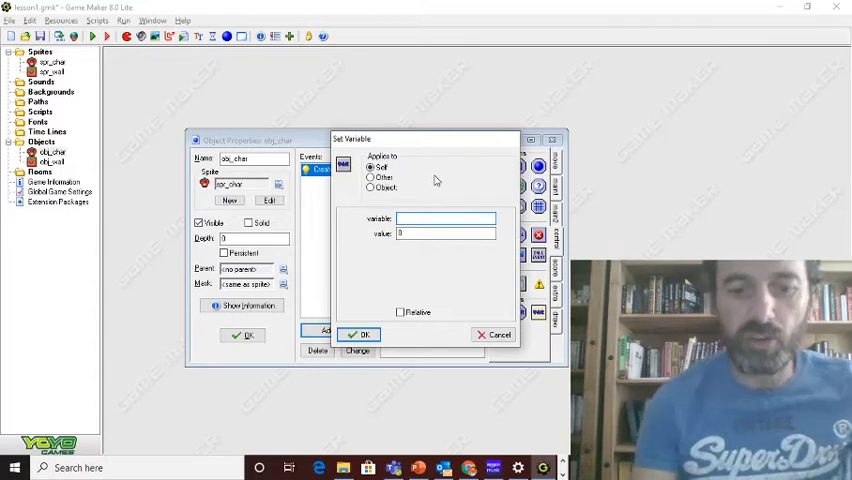
- Set the variable move_speed to 5 in obj_char's Create event
type("move_speed")
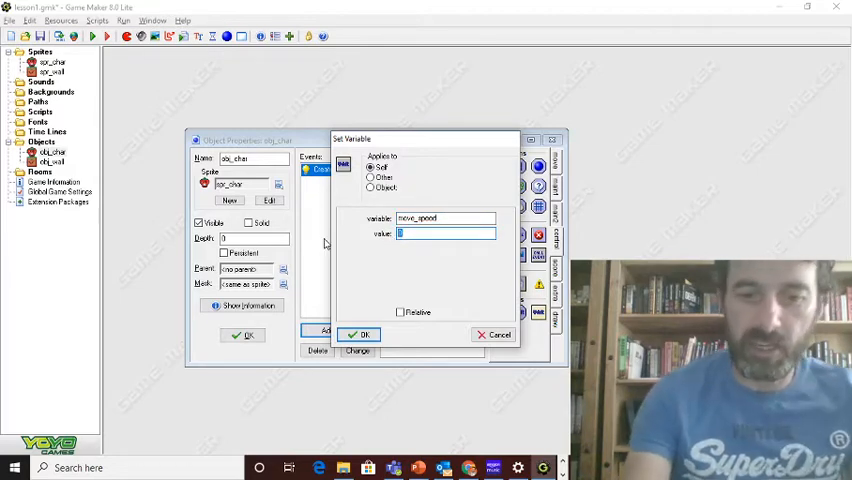
type("5")
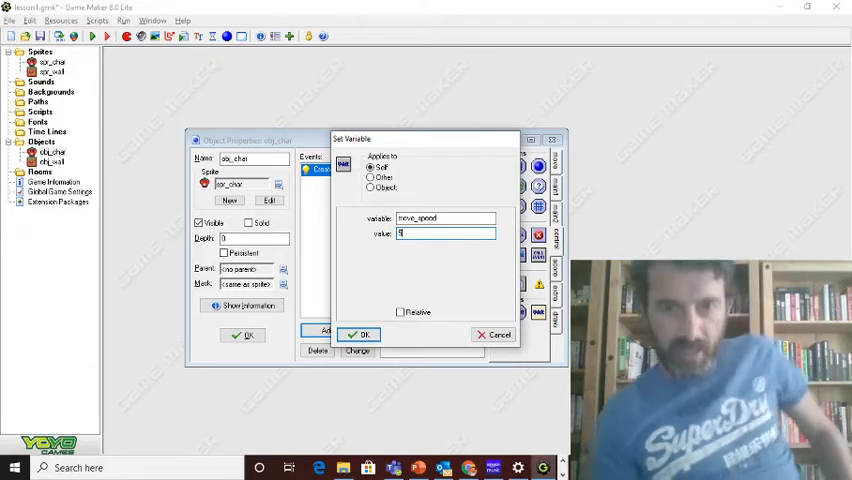
mouse_move(448, 312)
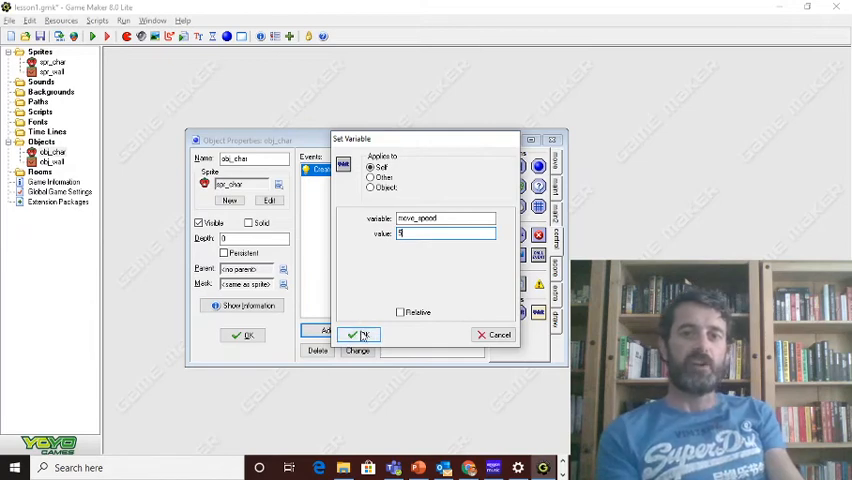
left_click(360, 334)
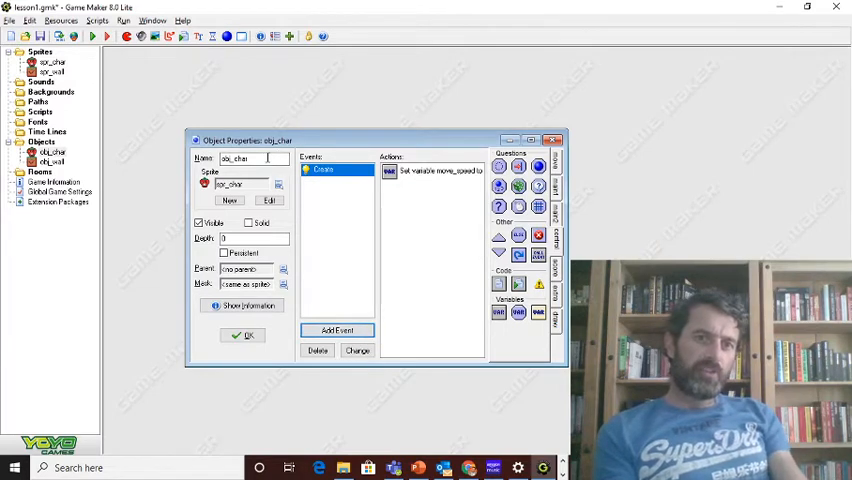
- Review the move_speed action, then switch to the GM Tutorial PDF window
left_click(324, 168)
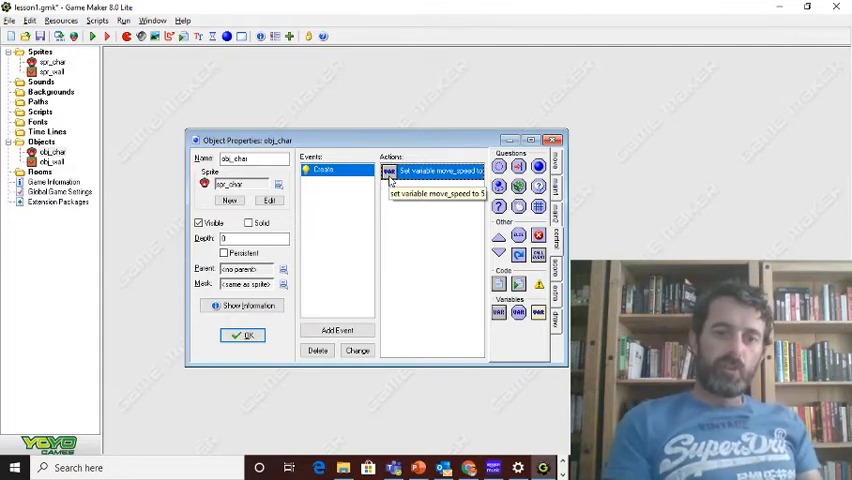
key("alt+tab")
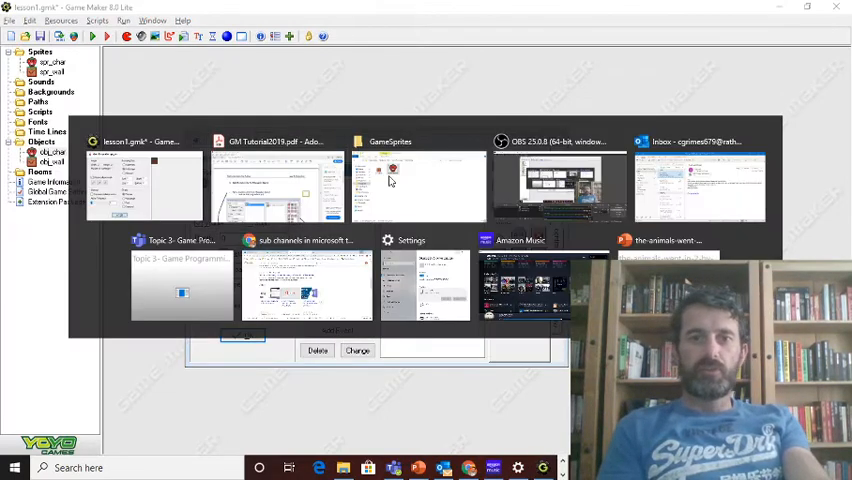
left_click(276, 184)
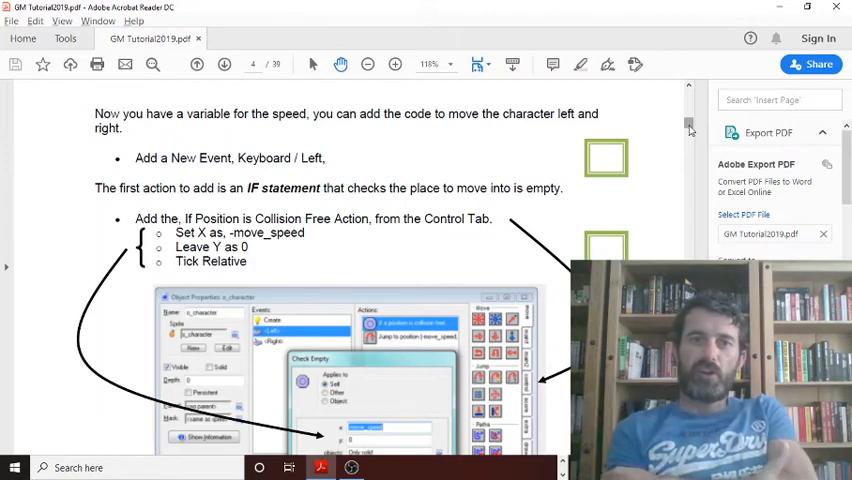
- Switch back from the tutorial PDF to the GameMaker project
key("alt+tab")
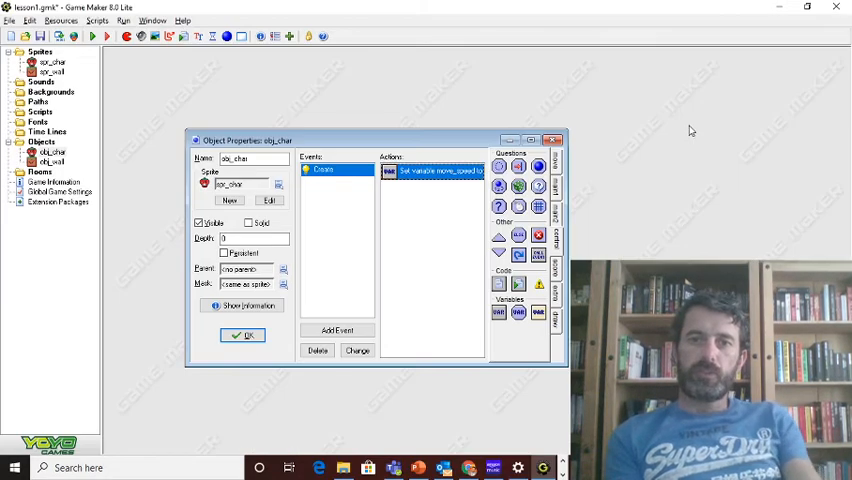
mouse_move(336, 268)
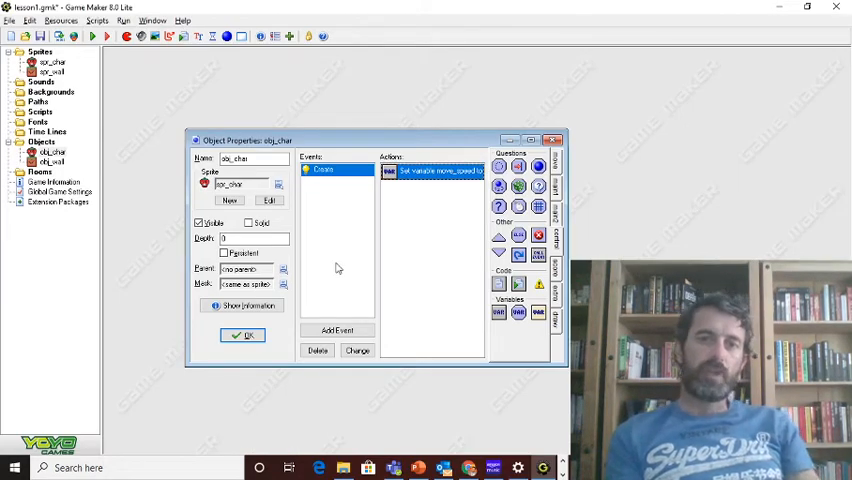
mouse_move(336, 330)
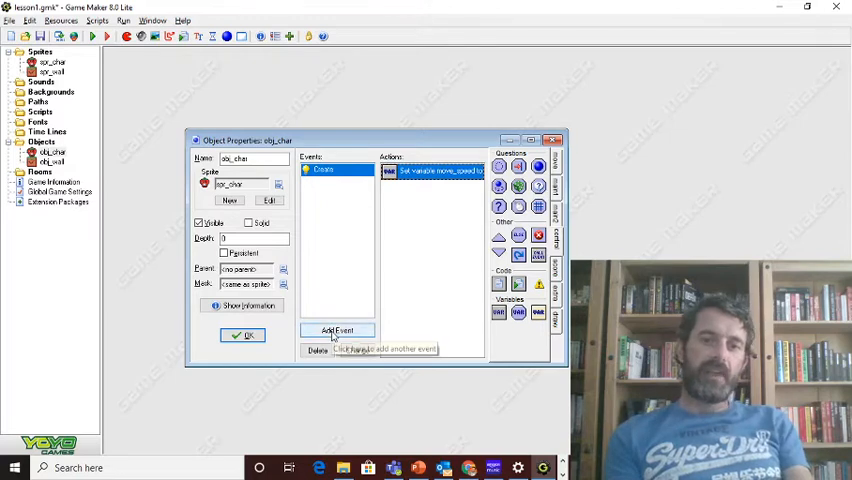
- Add a Keyboard <Left> event to obj_char
left_click(338, 330)
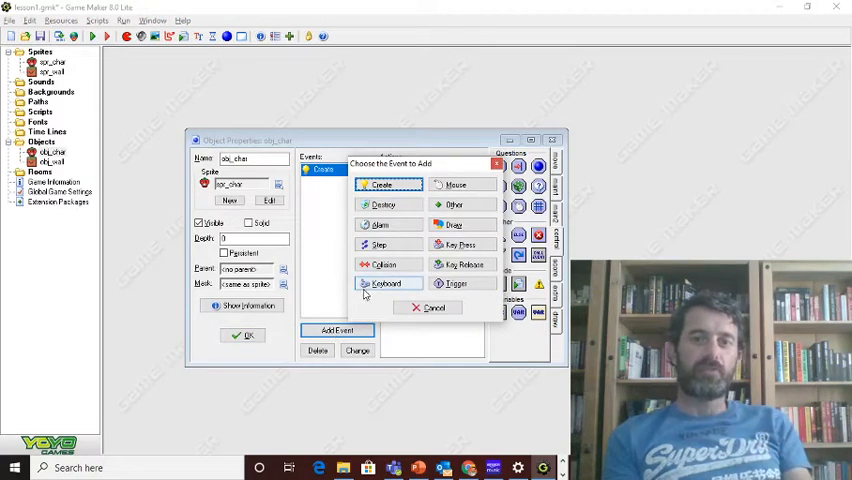
left_click(384, 284)
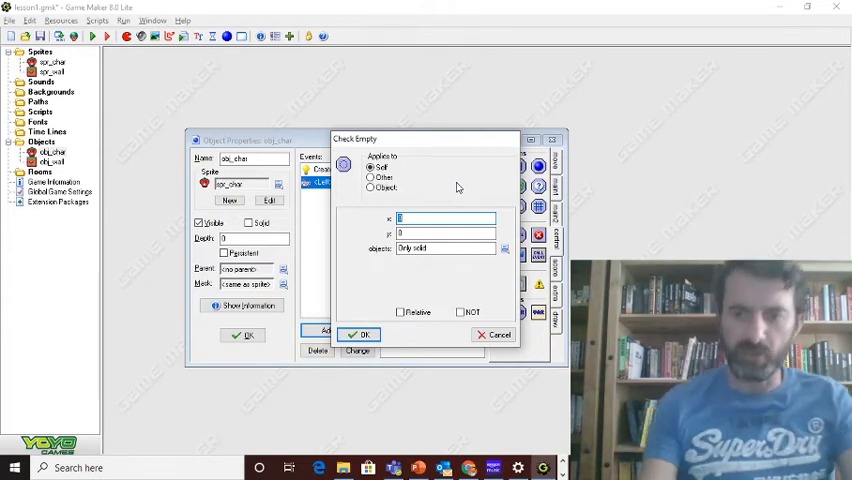
- Set the Check Empty test to x move_speed, y 0, relative, and confirm it
type("move_speed")
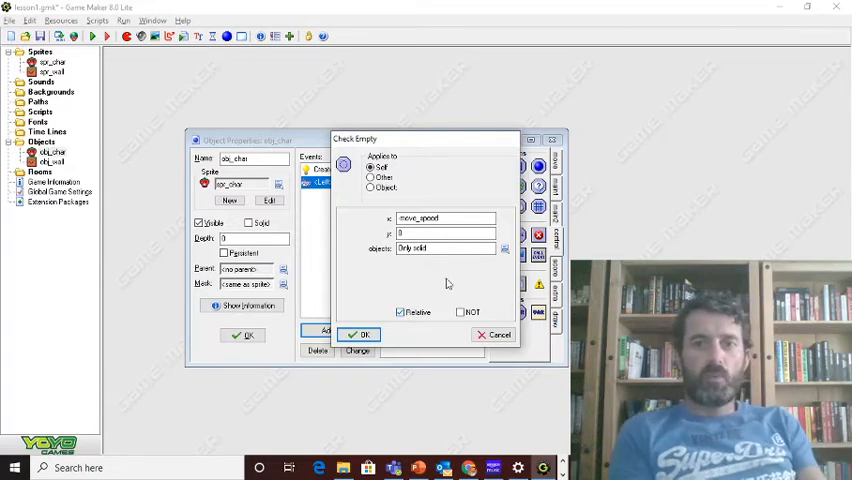
left_click(362, 334)
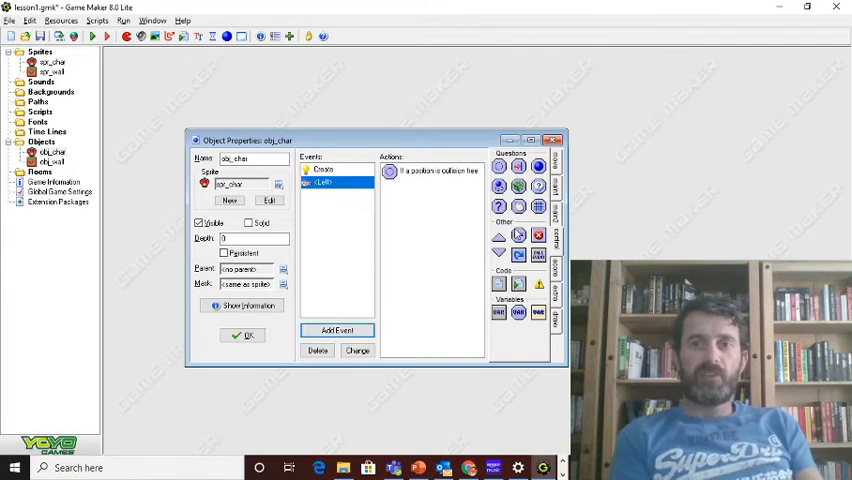
- Show the Move tab's movement actions for the Left event
left_click(556, 156)
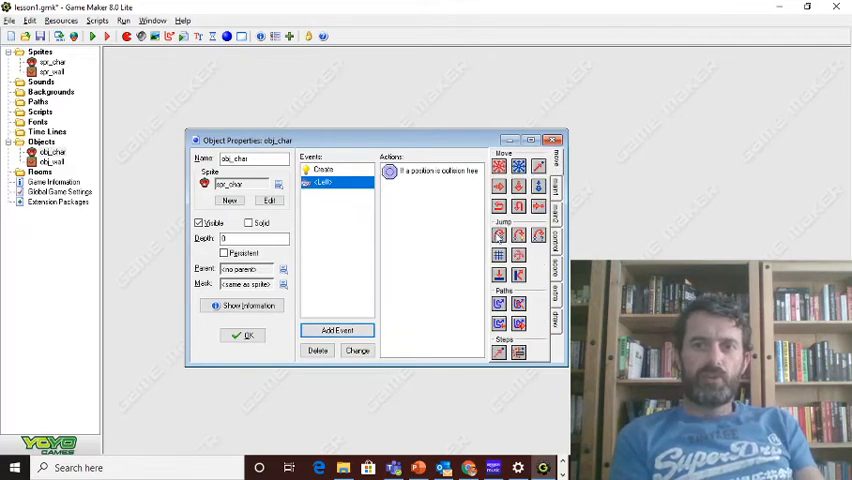
mouse_move(404, 204)
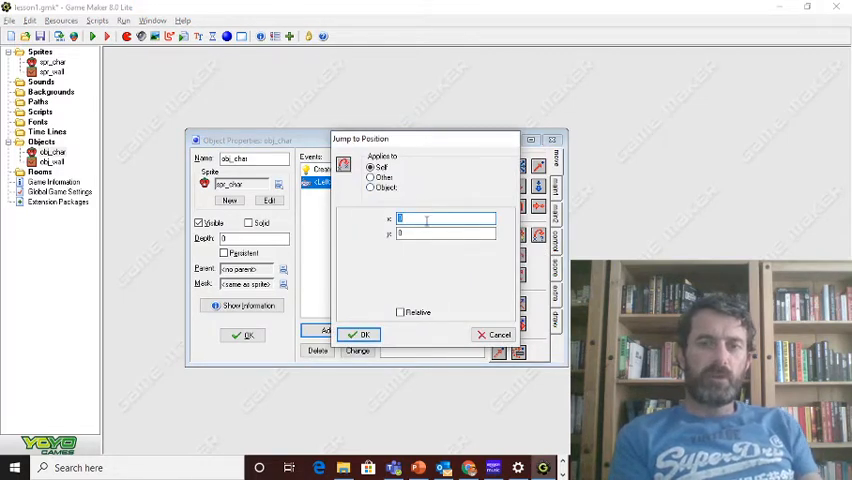
- Add a relative Jump to Position by move_speed in x, 0 in y, and confirm it
type("md")
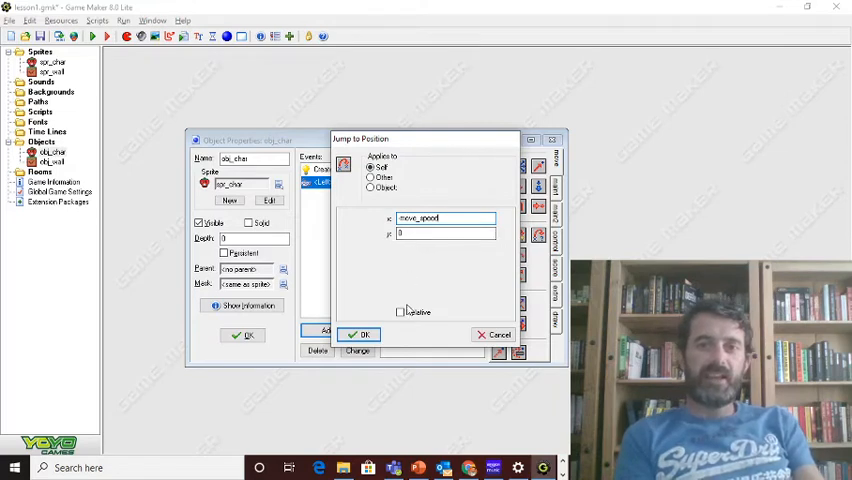
mouse_move(400, 312)
type("-")
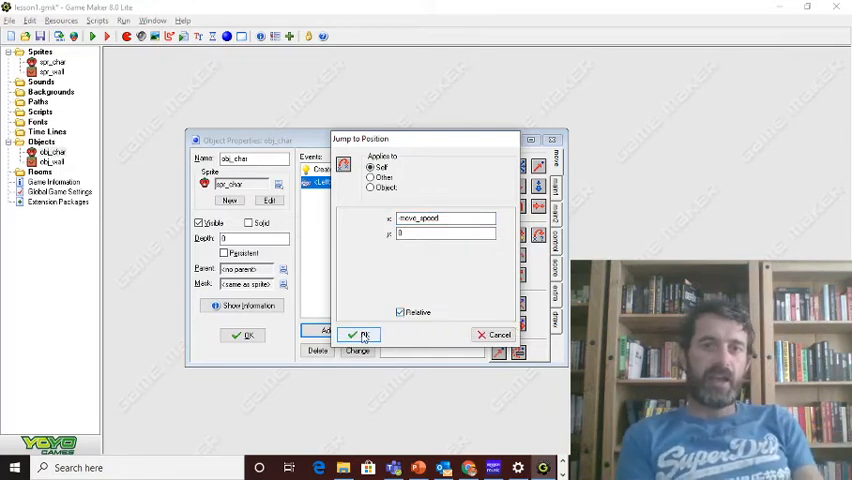
left_click(358, 334)
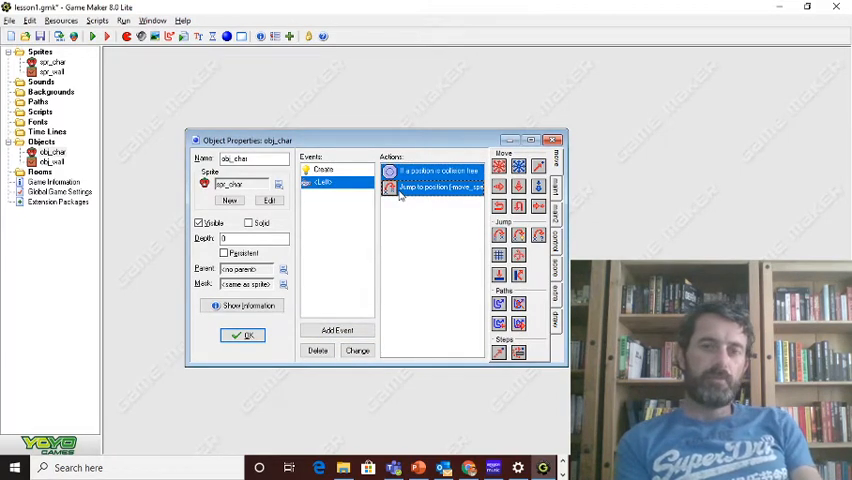
- Copy the Left event's free-spot check and relative jump actions for reuse
right_click(430, 188)
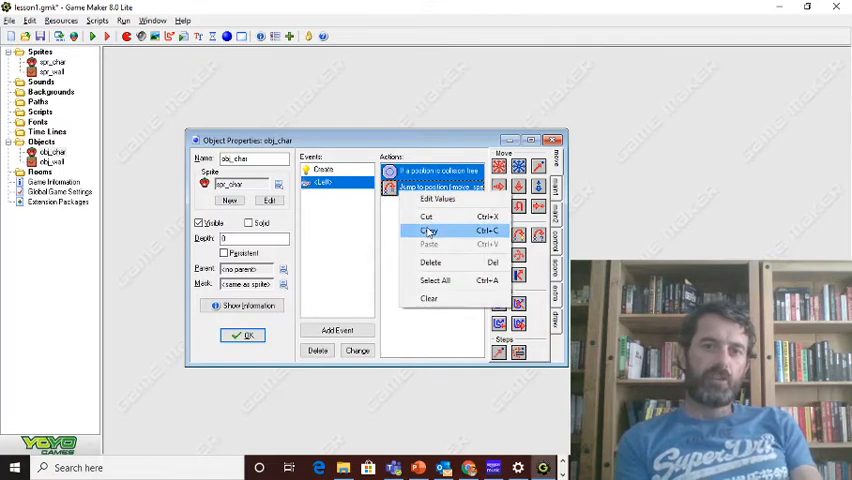
left_click(426, 232)
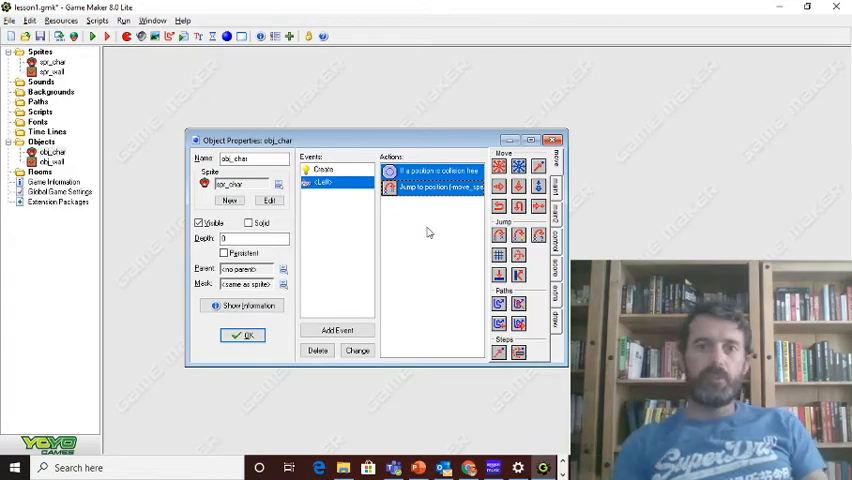
- Add a <Right> keyboard event with the pasted check and jump using positive move_speed
left_click(336, 330)
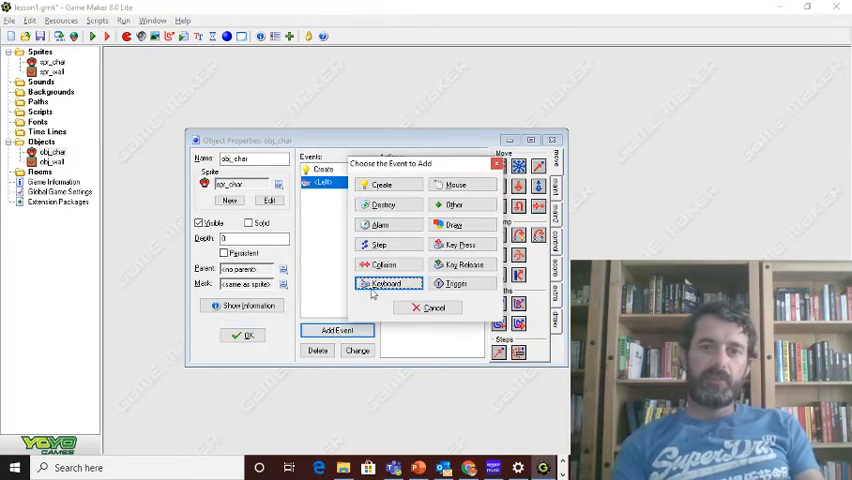
left_click(386, 284)
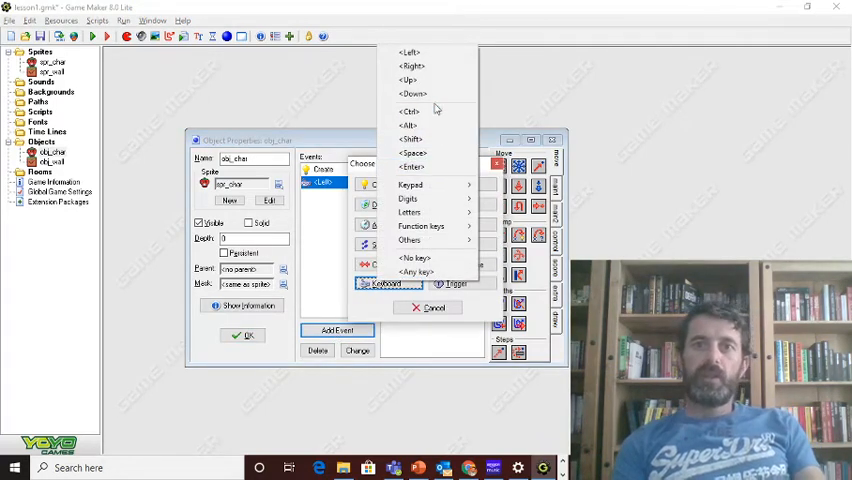
left_click(412, 66)
type("move_speed")
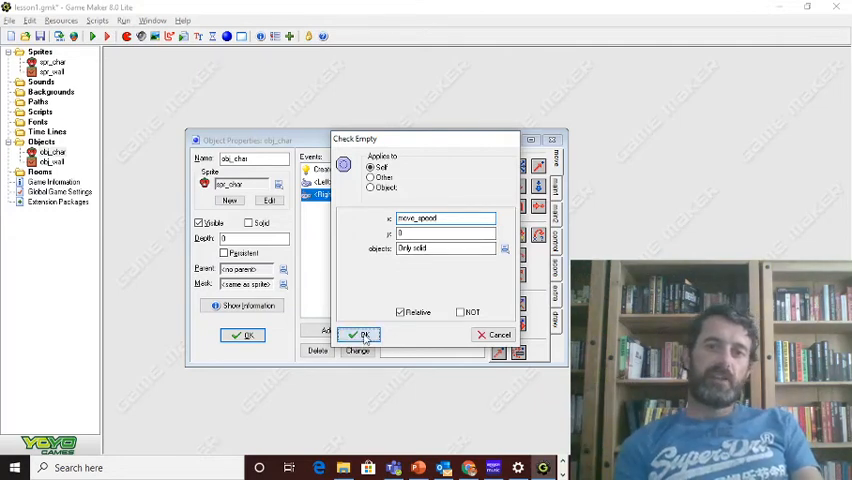
left_click(360, 334)
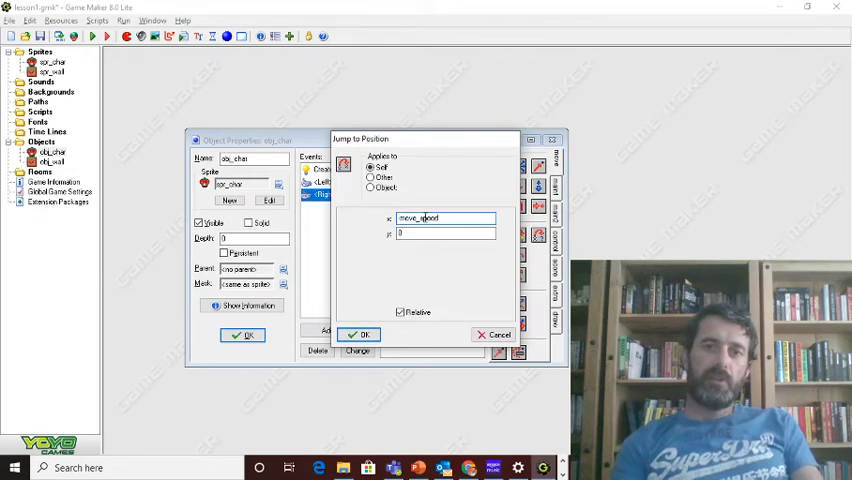
left_click(360, 334)
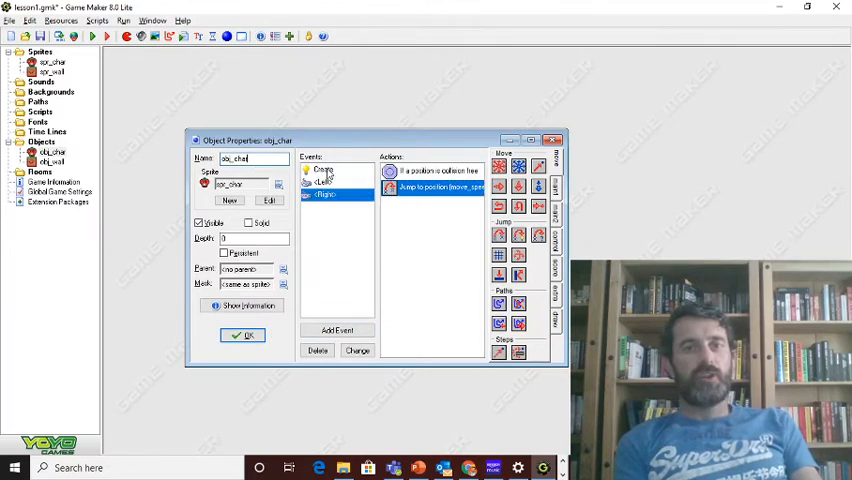
- Review the Create and <Right> event actions, confirming the relative (move_speed, 0) free-spot test
left_click(324, 182)
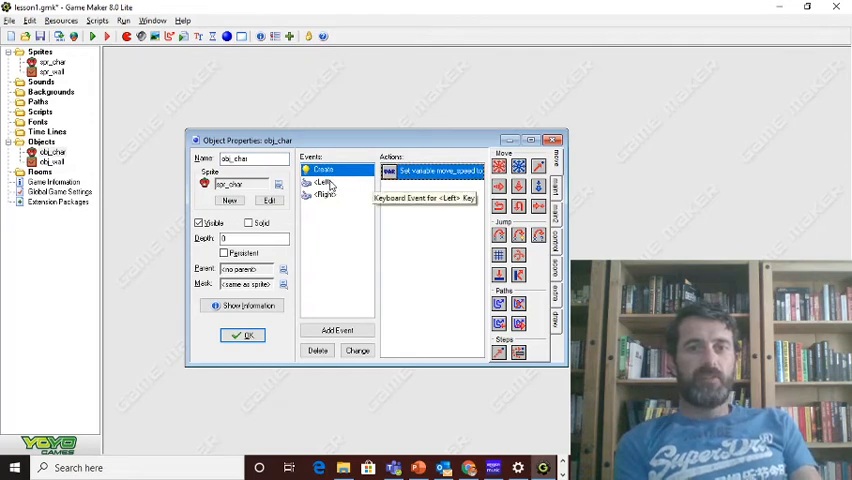
left_click(324, 182)
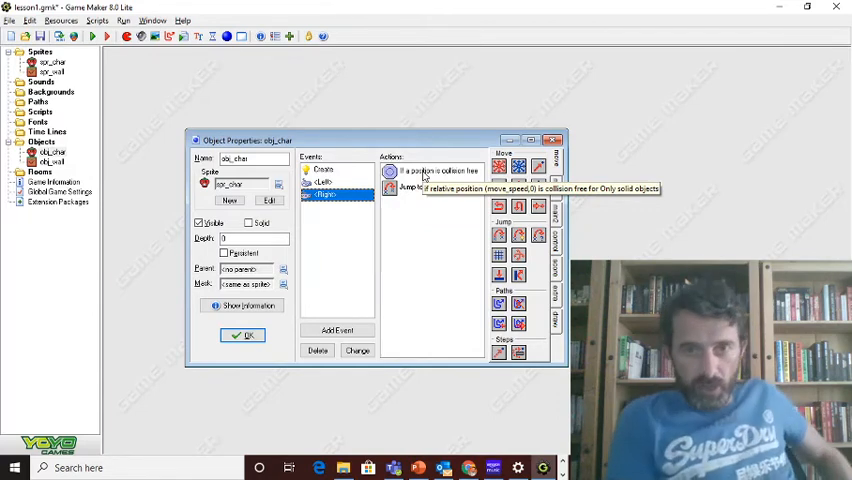
mouse_move(408, 208)
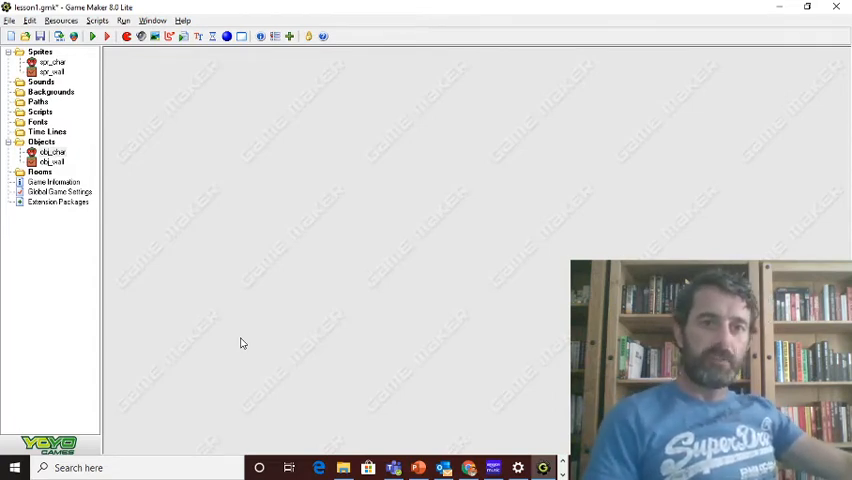
mouse_move(224, 180)
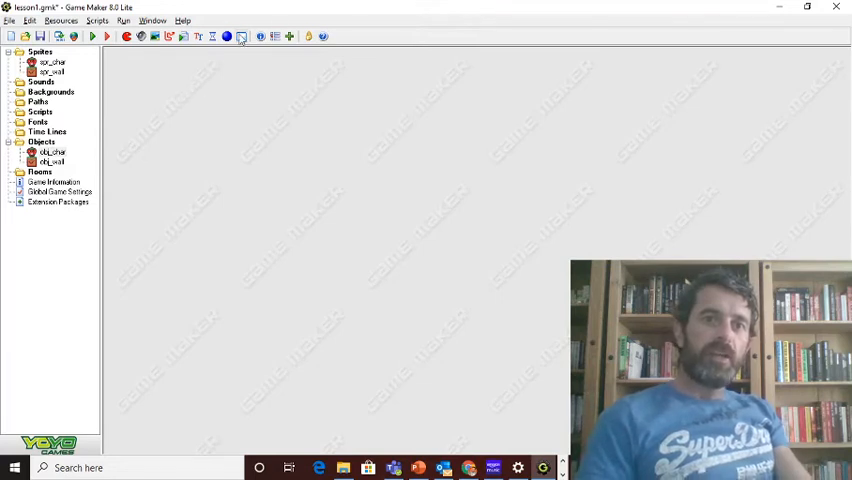
- Create a 640x480 room named Level1 with caption 'Level 1' and maximize its editor
left_click(240, 36)
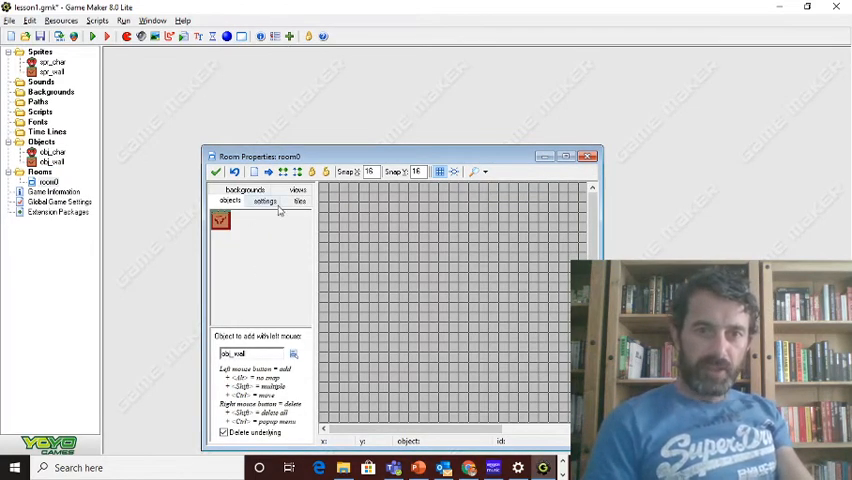
left_click(264, 200)
type("Level1")
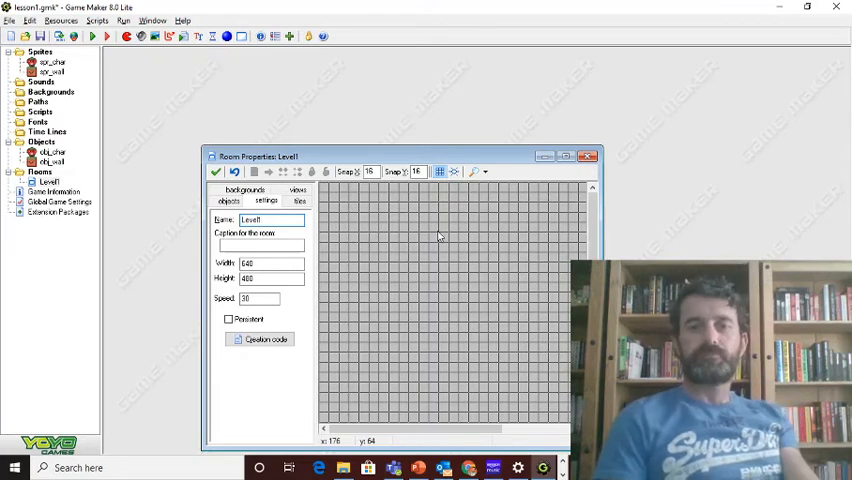
left_click(260, 244)
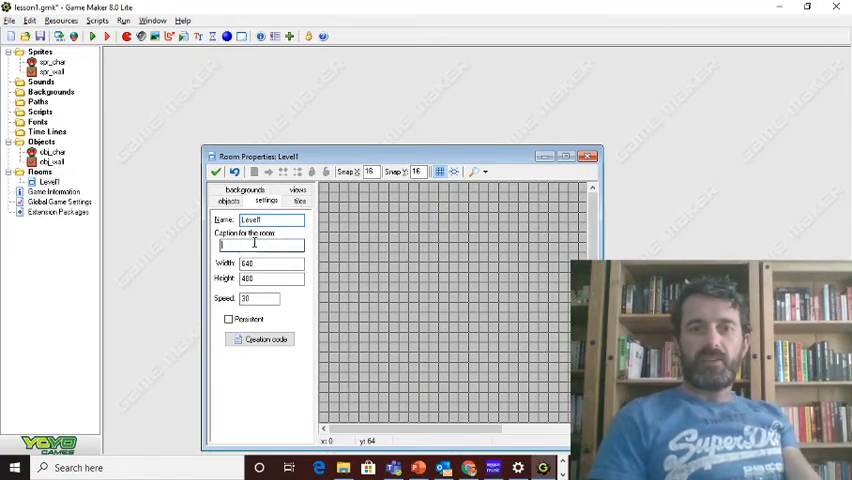
type("Level 1")
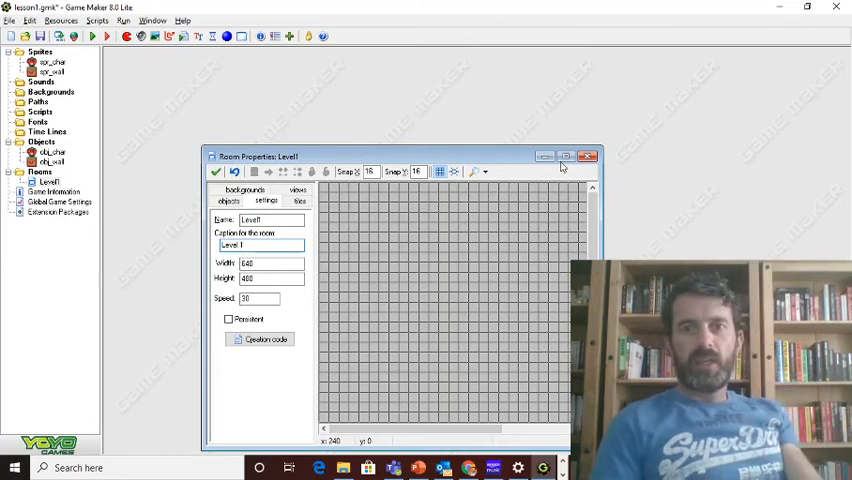
left_click(566, 156)
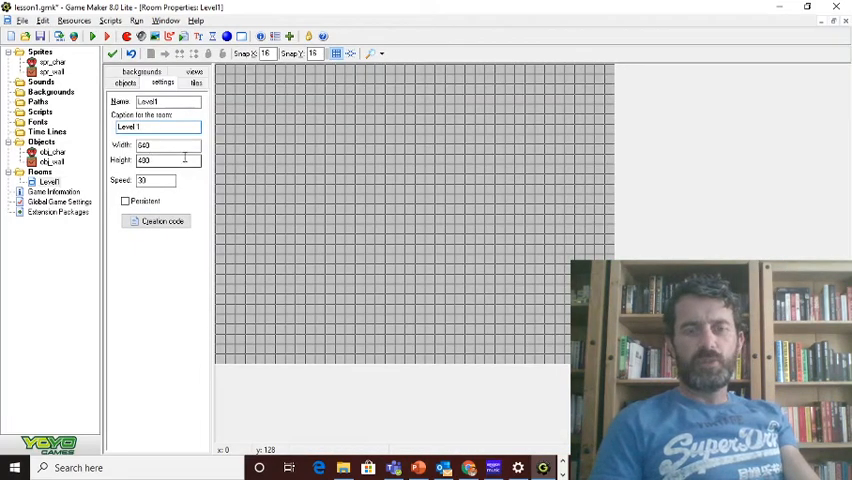
mouse_move(170, 160)
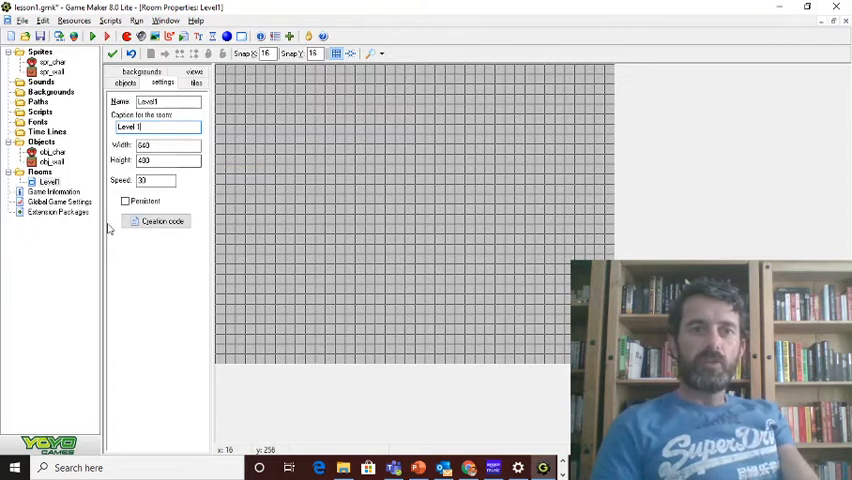
mouse_move(126, 84)
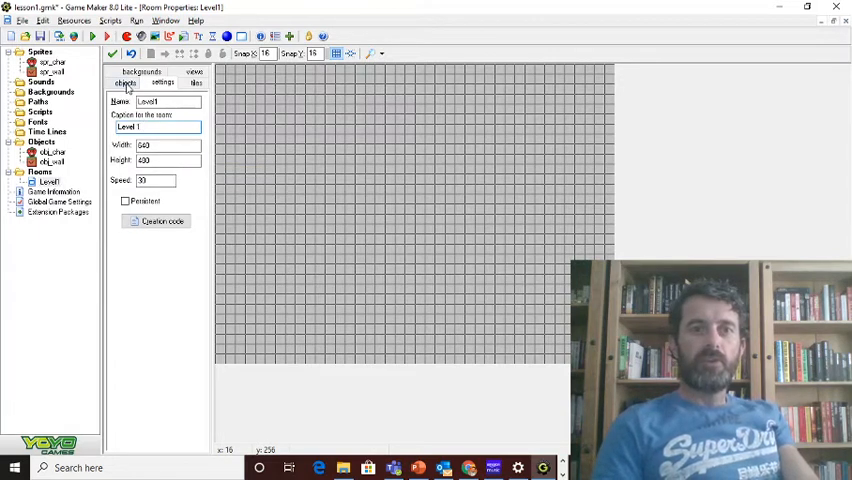
- Place a full row of obj_wall blocks along the bottom edge of Level1
left_click(124, 82)
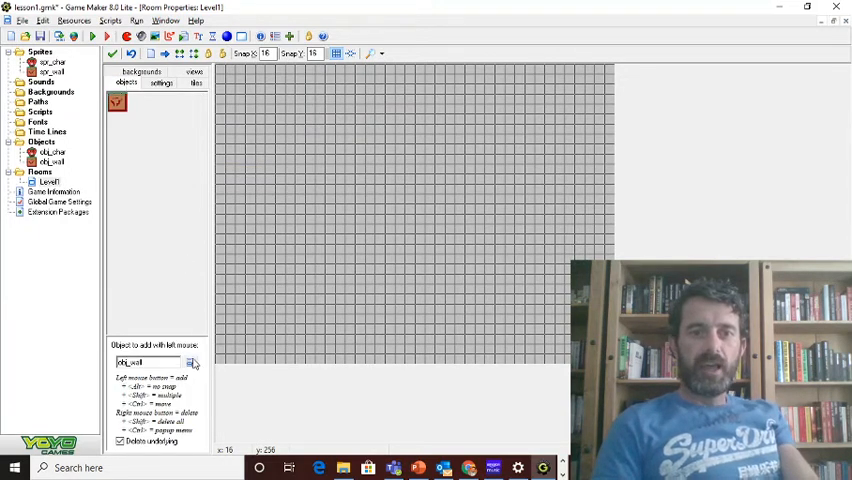
left_click(192, 362)
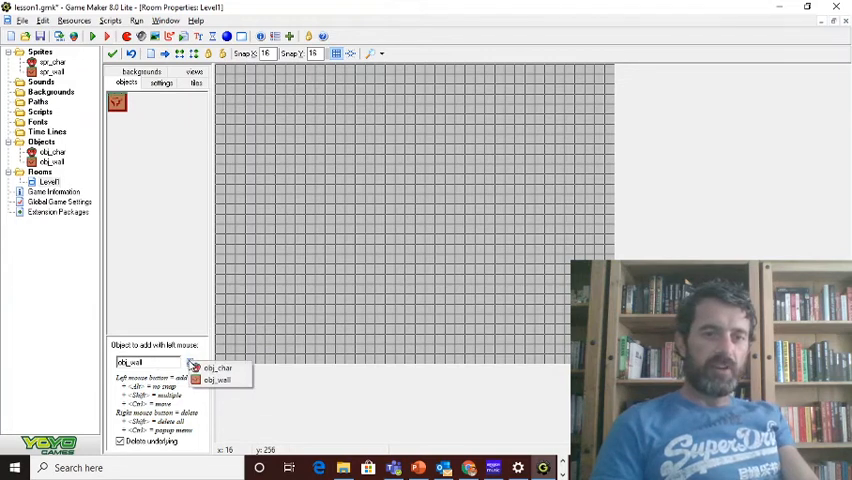
left_click(214, 380)
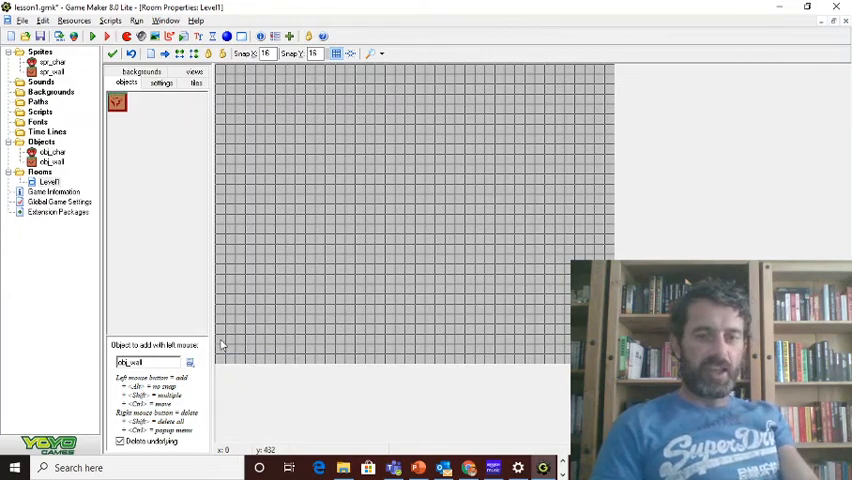
left_click(236, 352)
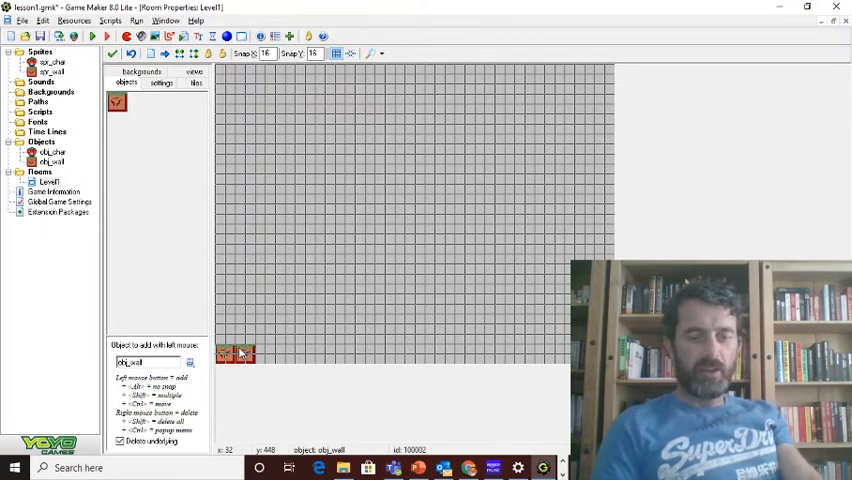
left_click(248, 352)
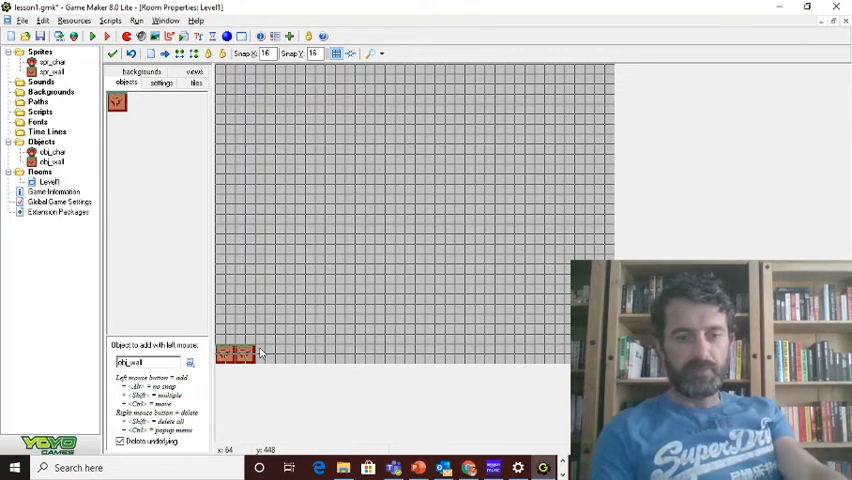
left_click_drag(248, 352, 308, 352)
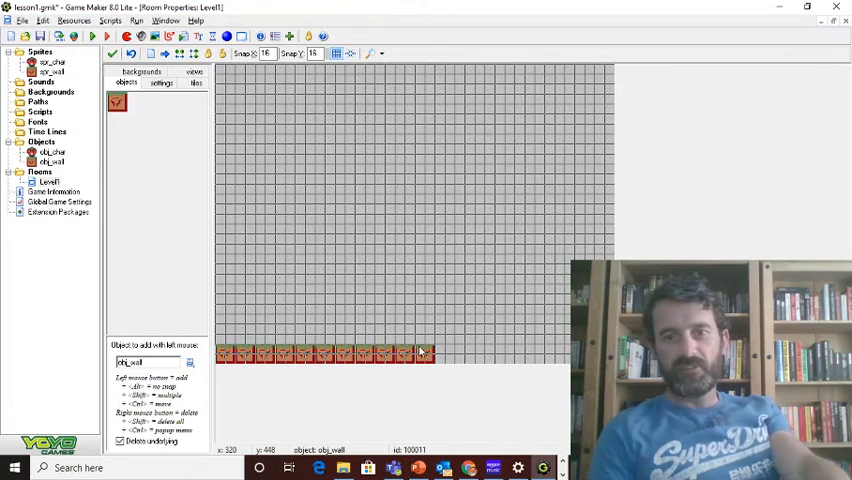
left_click_drag(436, 352, 564, 352)
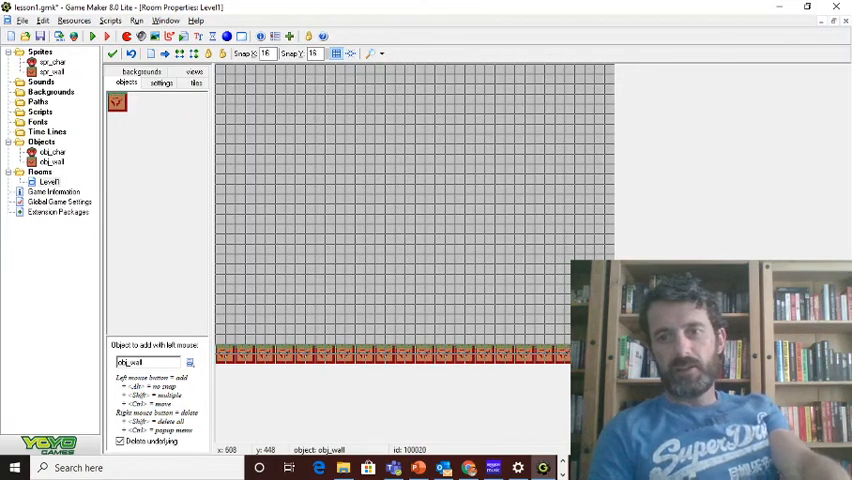
mouse_move(398, 334)
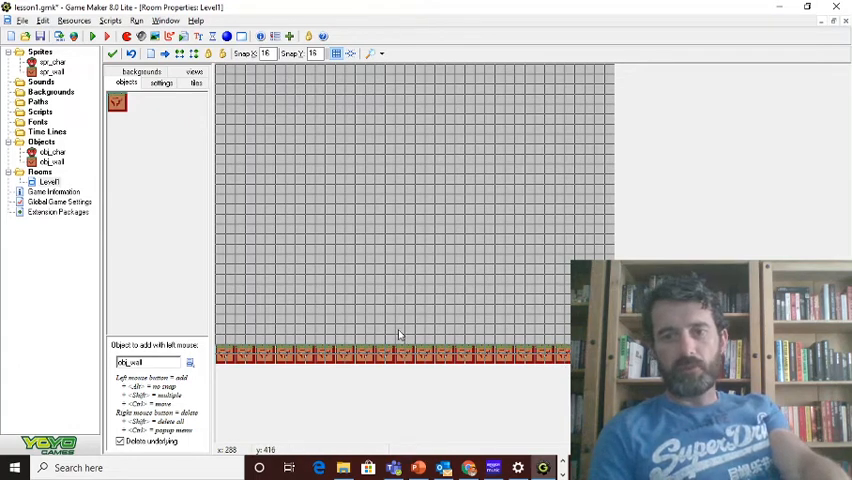
- Place the obj_char strawberry character in Level1 and run the game
left_click(224, 332)
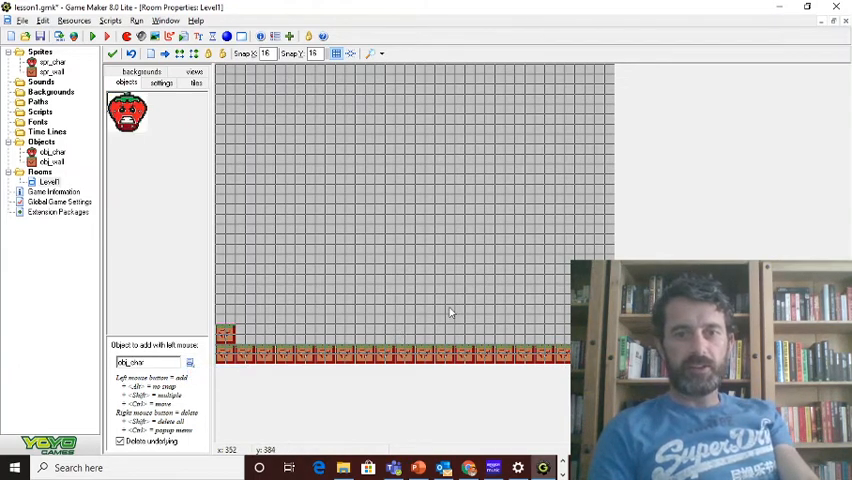
left_click(414, 322)
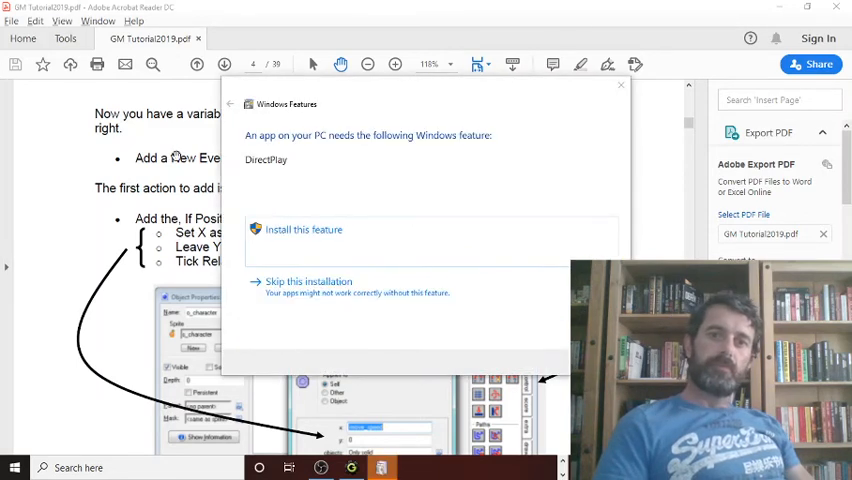
mouse_move(416, 198)
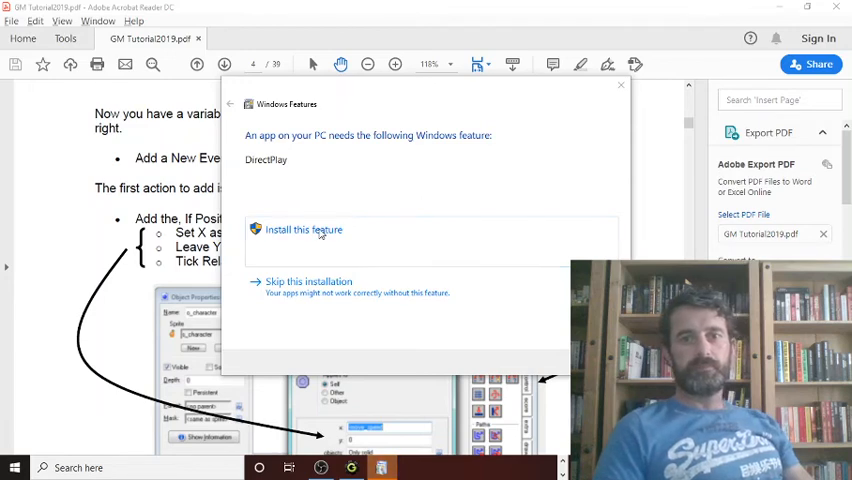
- Start installing the DirectPlay Windows feature and switch windows
left_click(304, 228)
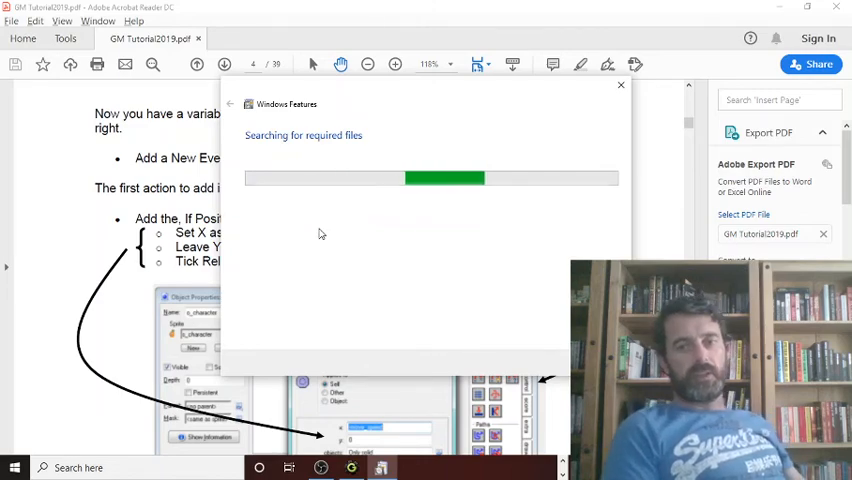
key("alt+tab")
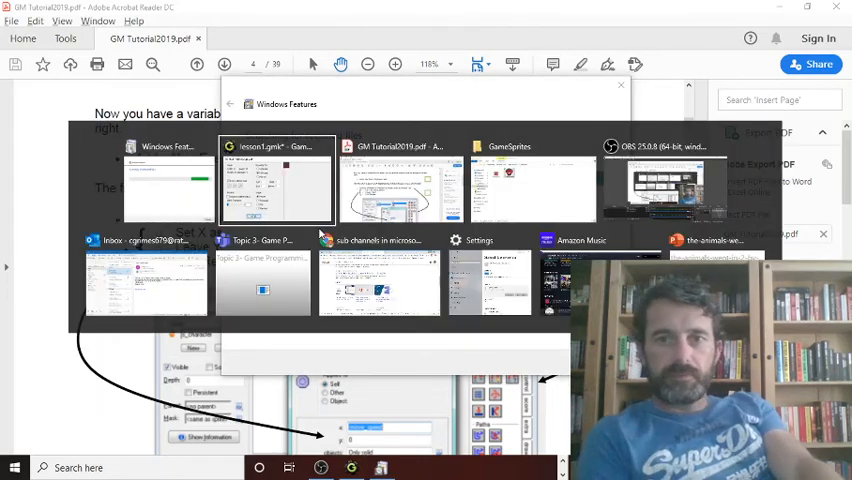
left_click(660, 184)
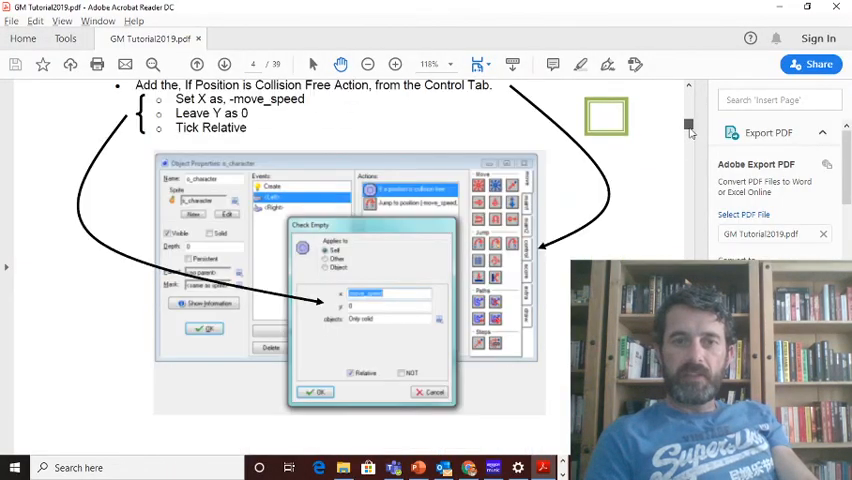
- Scroll the tutorial PDF to the Part 2 Jumping page on gravity and switch windows
scroll("down", 3)
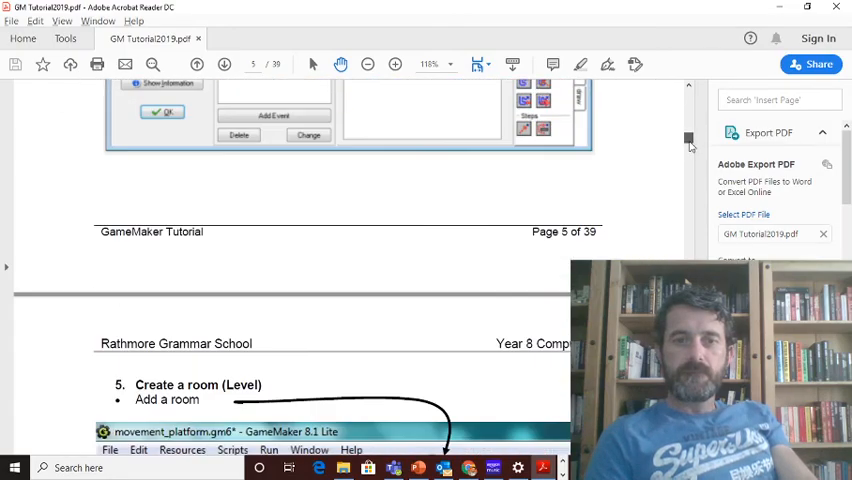
scroll("down", 3)
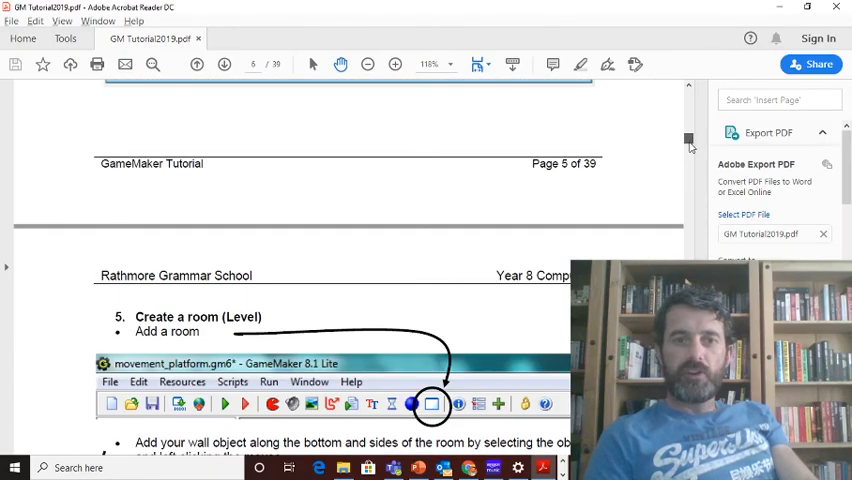
scroll("down", 3)
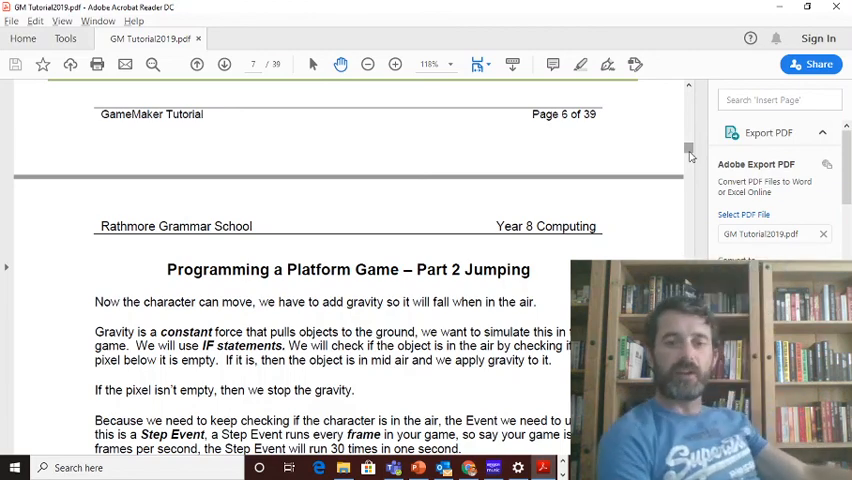
key("alt+tab")
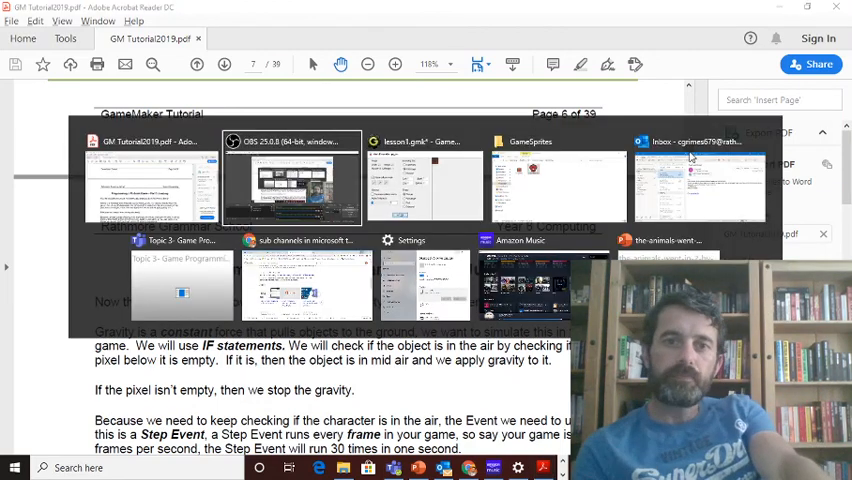